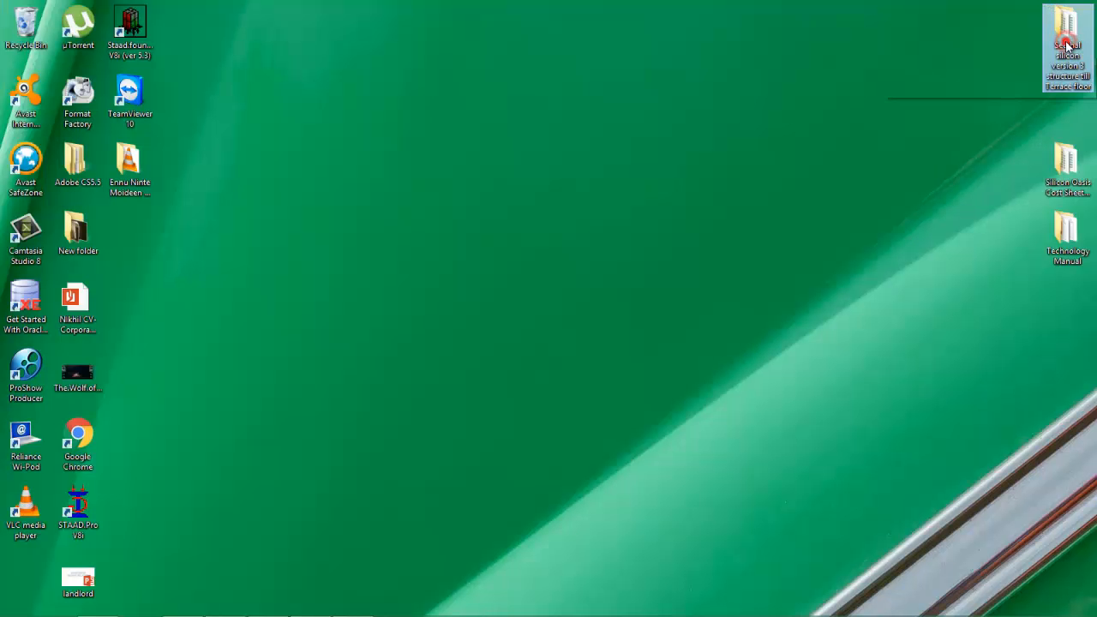
Step: Browse the project folder's Preliminaries subfolder and select the Copy of 01. Preliminaries workbook
double_click(1068, 47)
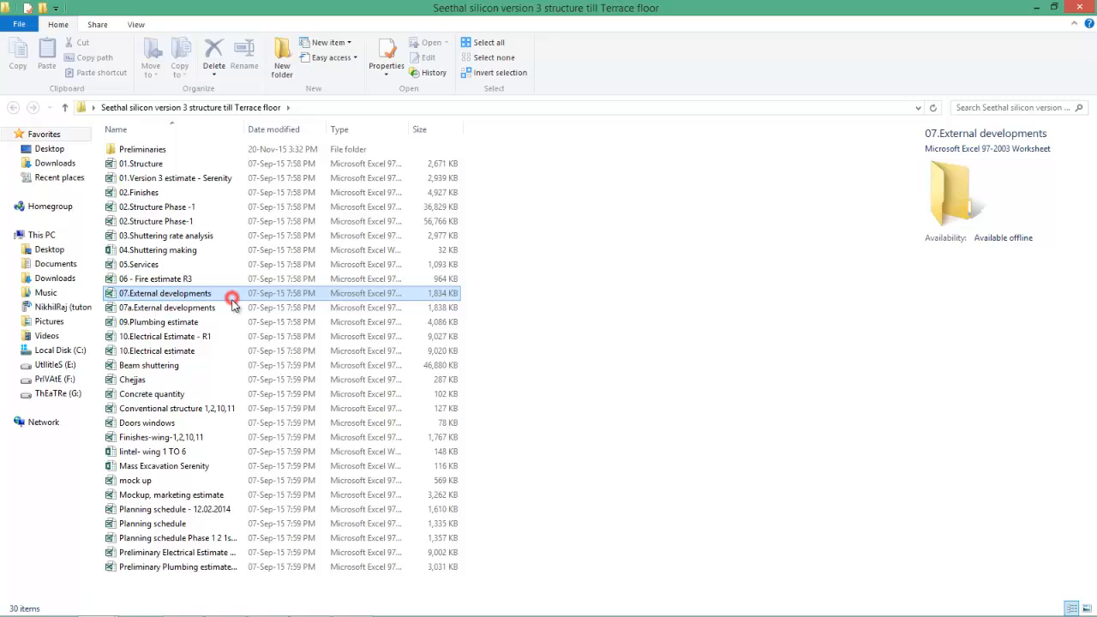
left_click(165, 293)
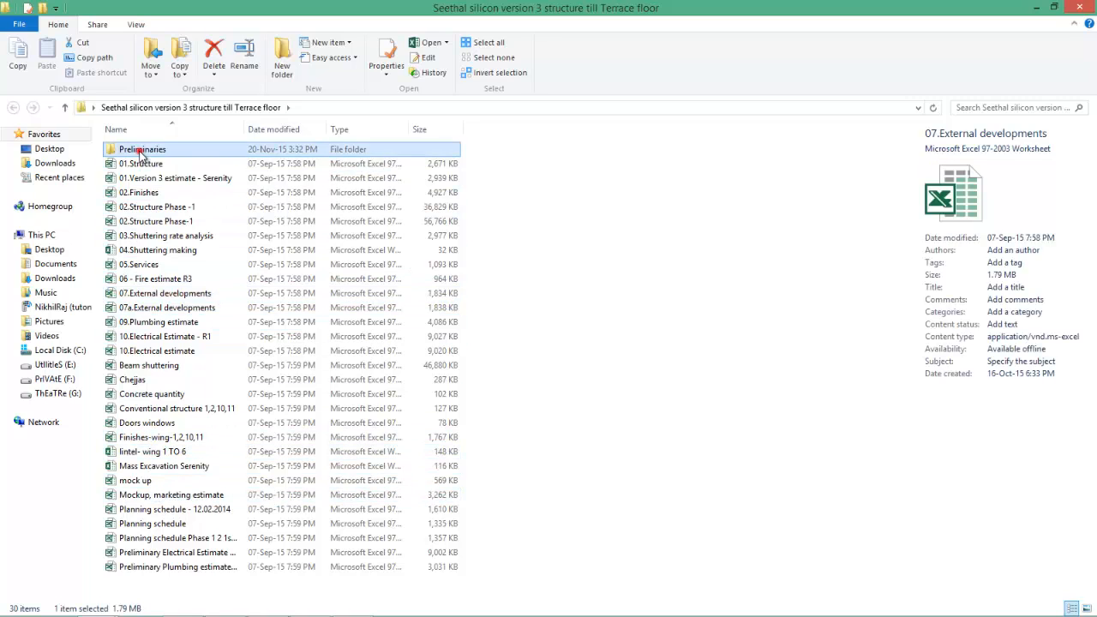
double_click(142, 150)
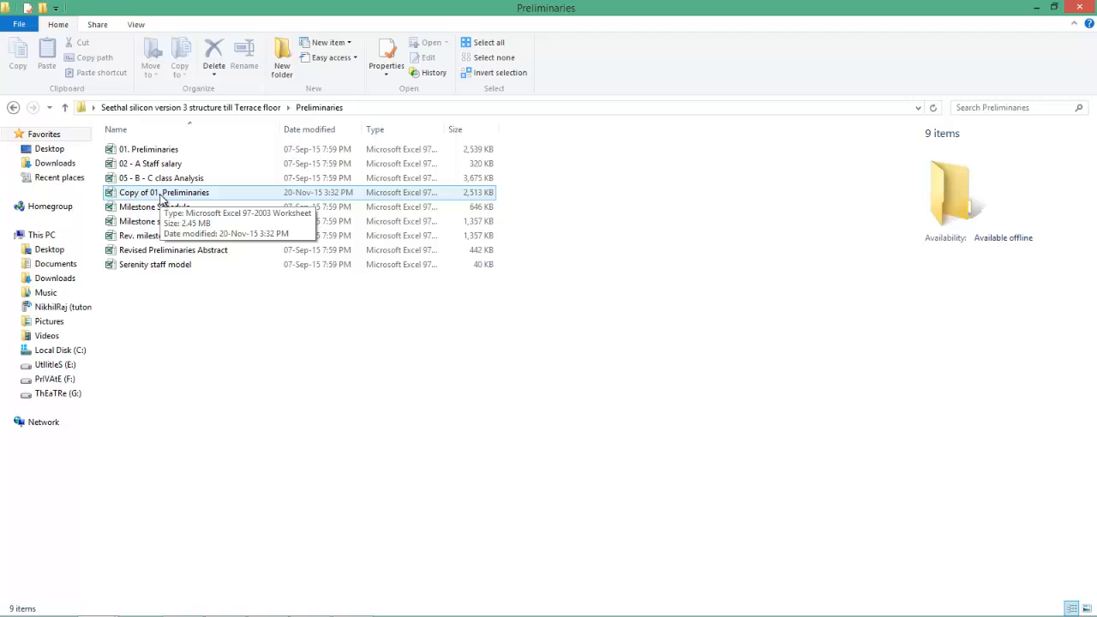
left_click(164, 192)
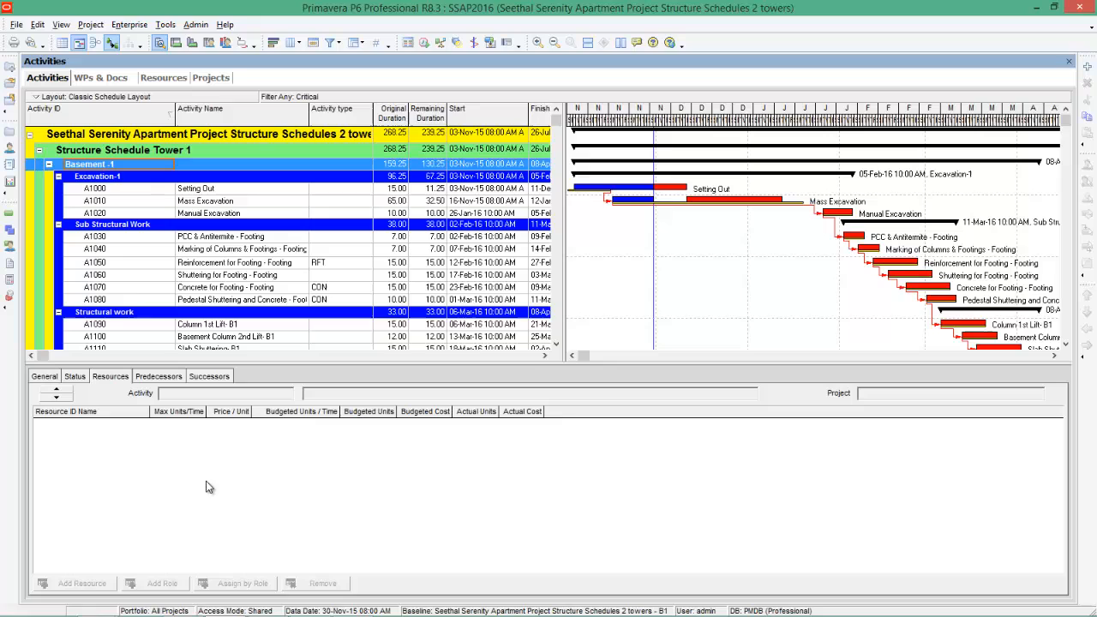
mouse_move(22, 268)
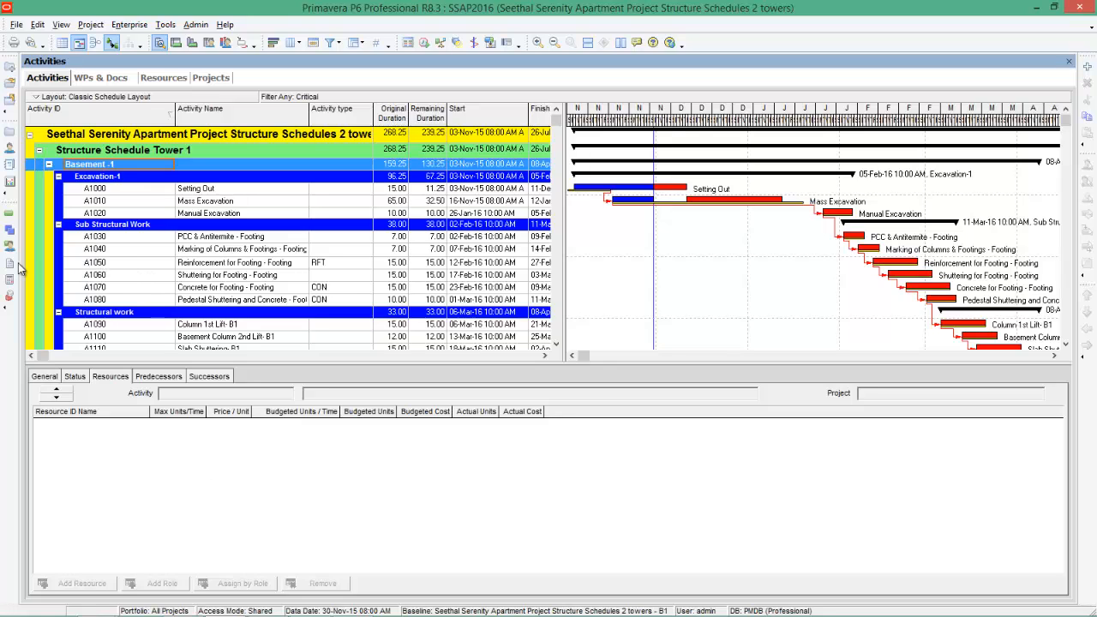
mouse_move(10, 264)
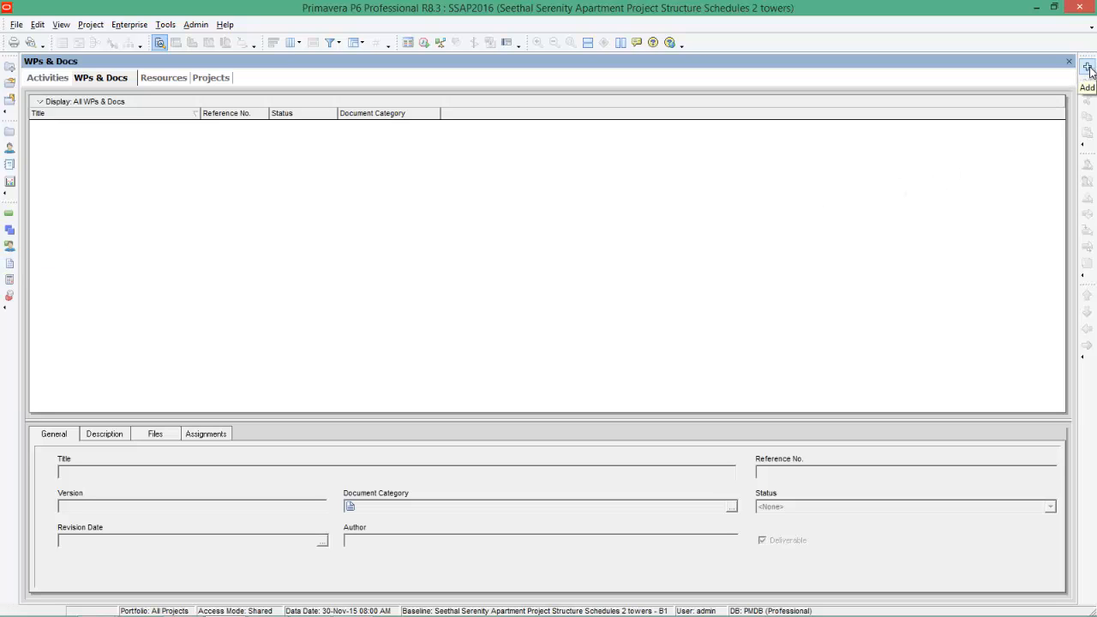
Step: Add a new project document titled Prelimineries and show its file location fields
left_click(1087, 73)
type("Prelimineri")
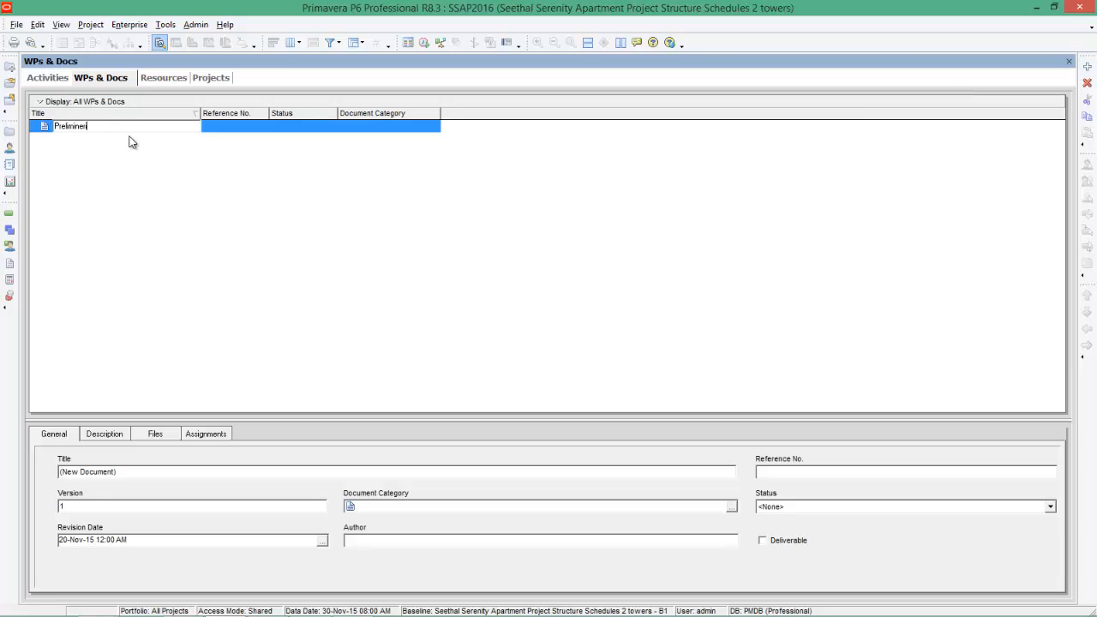
type("es")
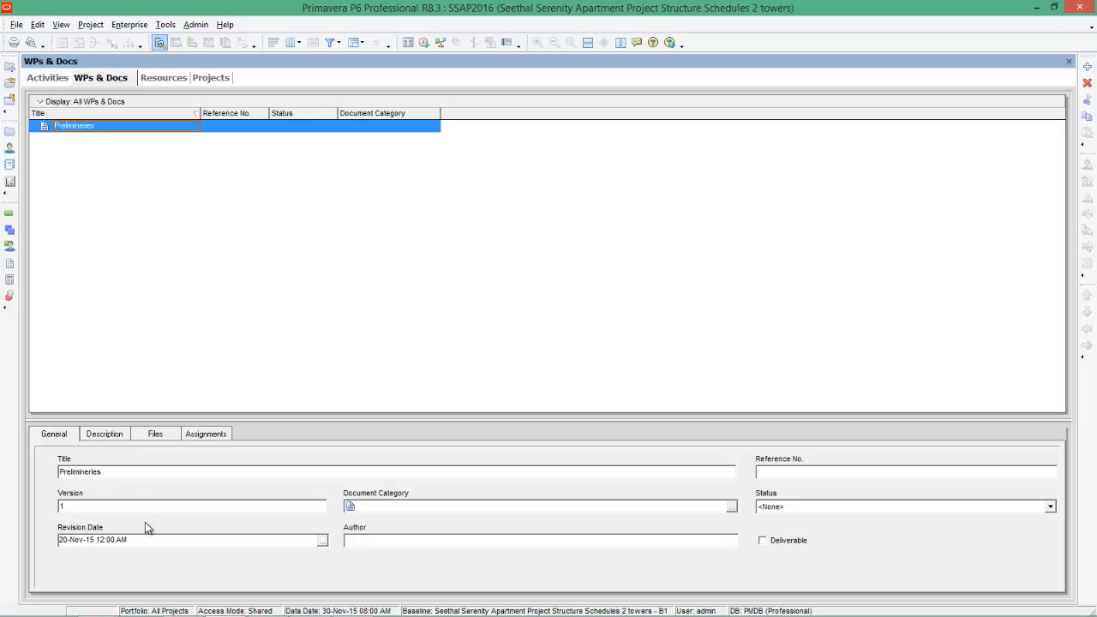
left_click(104, 434)
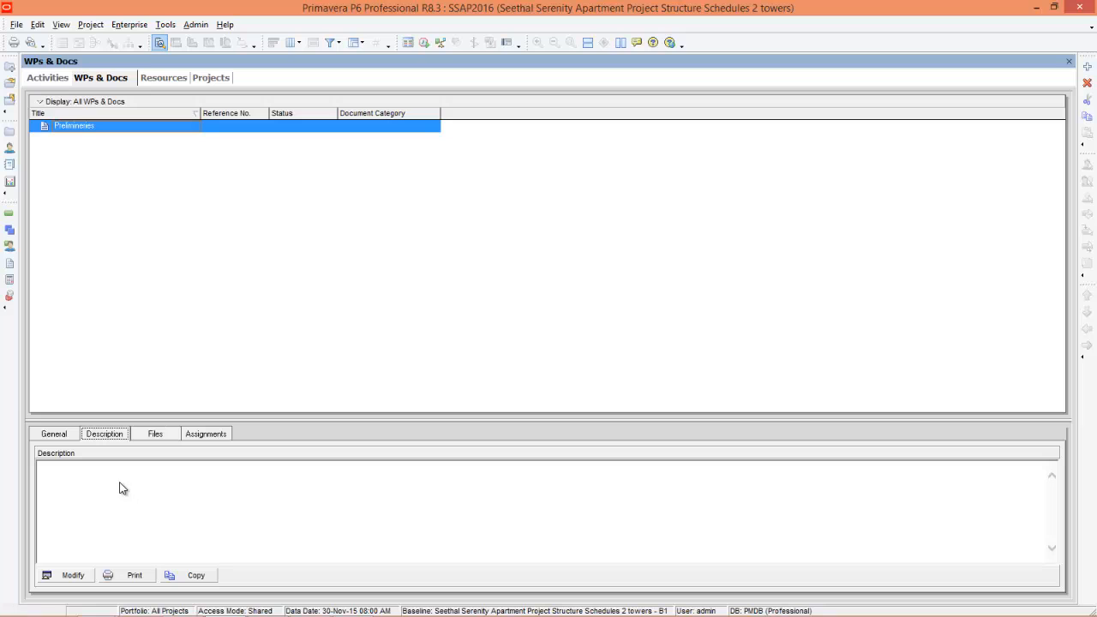
left_click(155, 433)
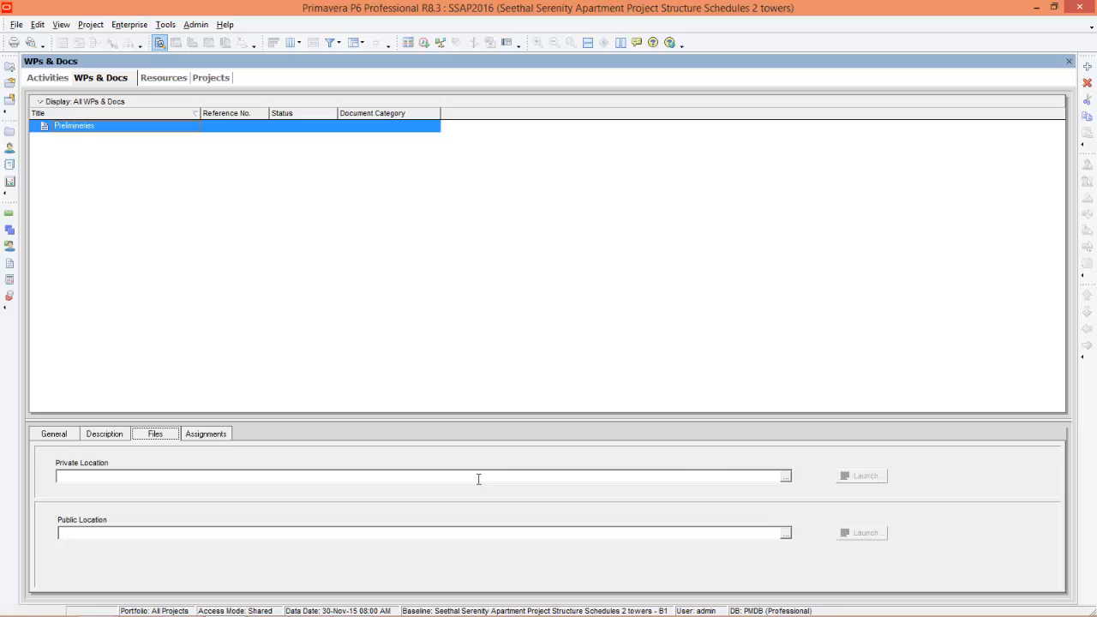
mouse_move(262, 481)
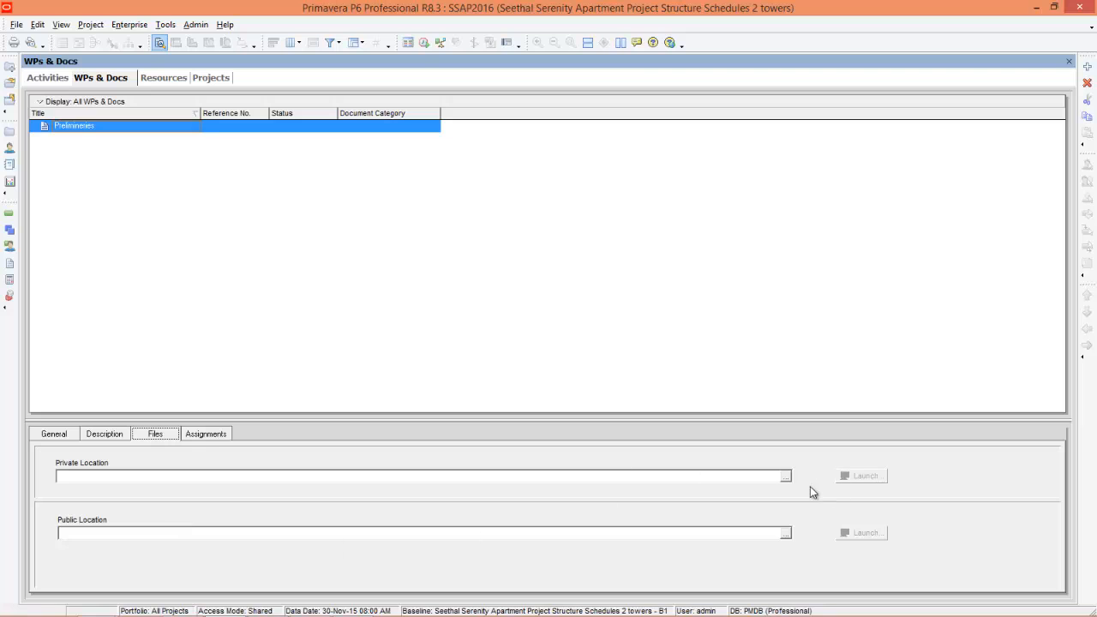
Step: Set the private location to Desktop > project folder > Preliminaries > Copy of 01. Preliminaries workbook
left_click(782, 476)
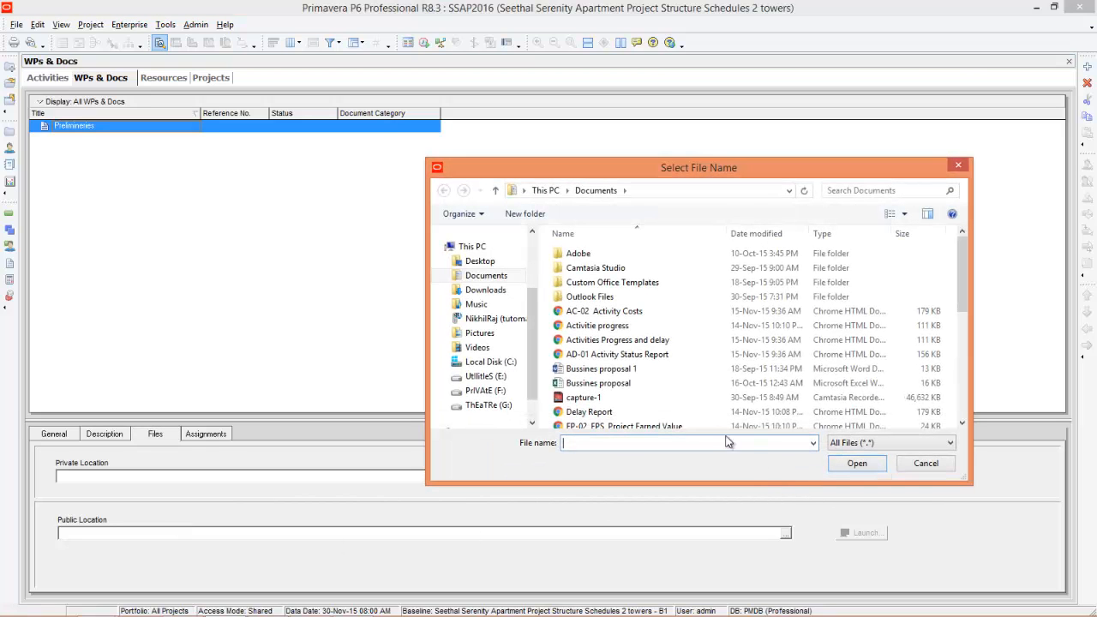
left_click(480, 260)
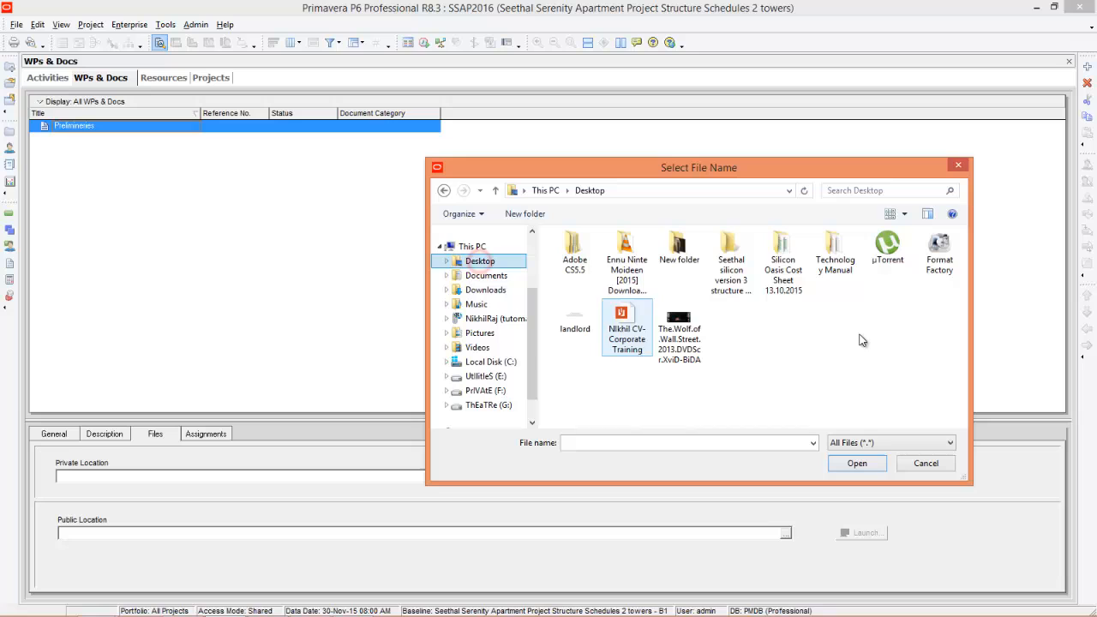
left_click(782, 253)
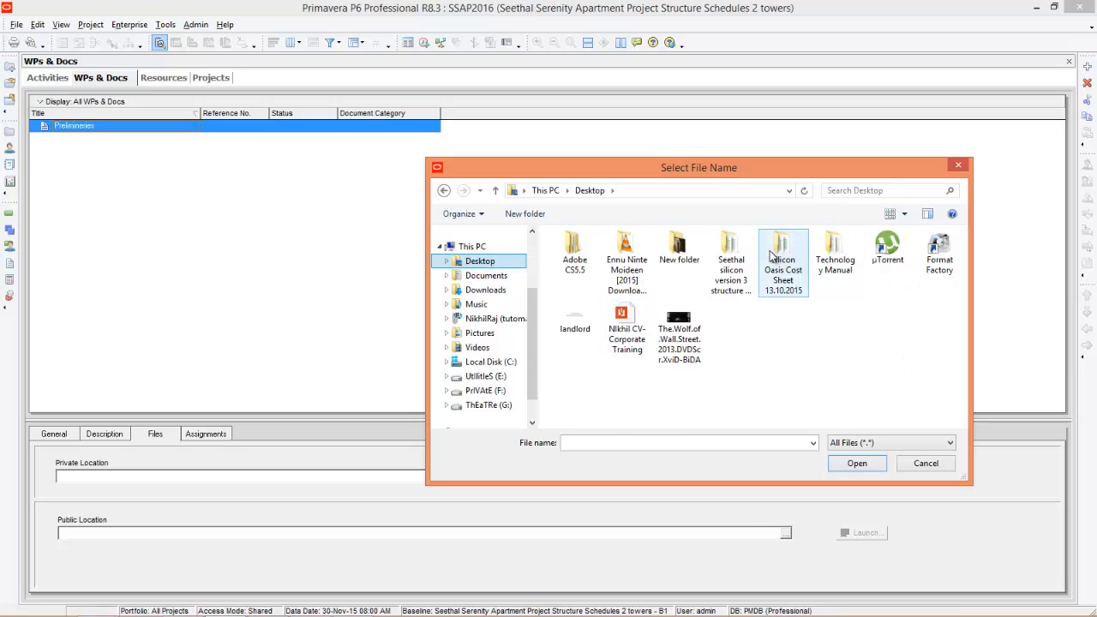
double_click(732, 248)
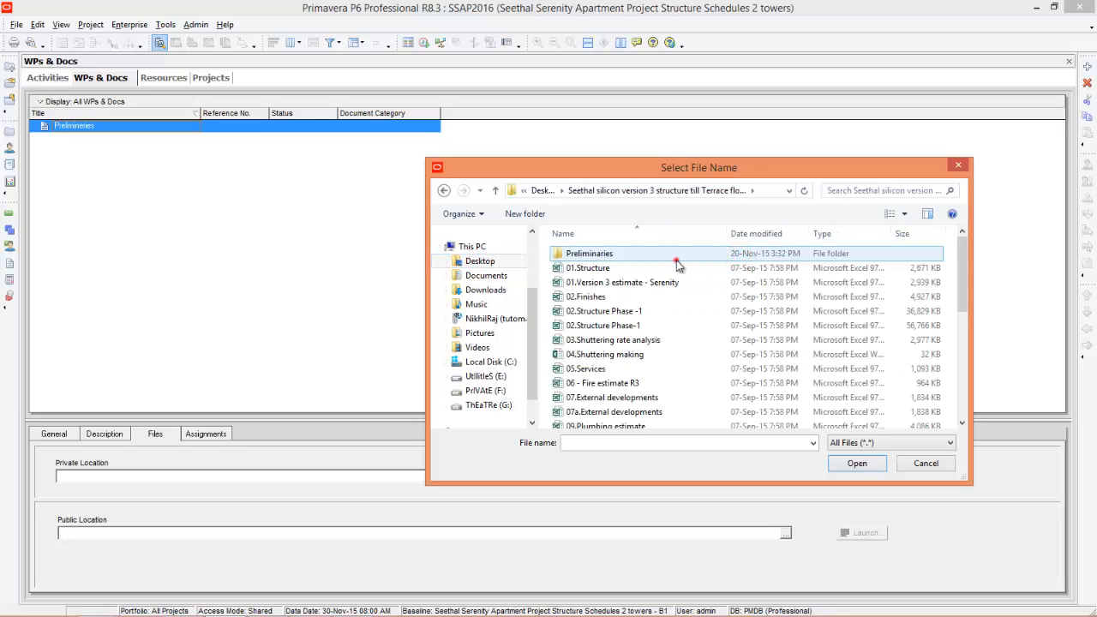
double_click(589, 253)
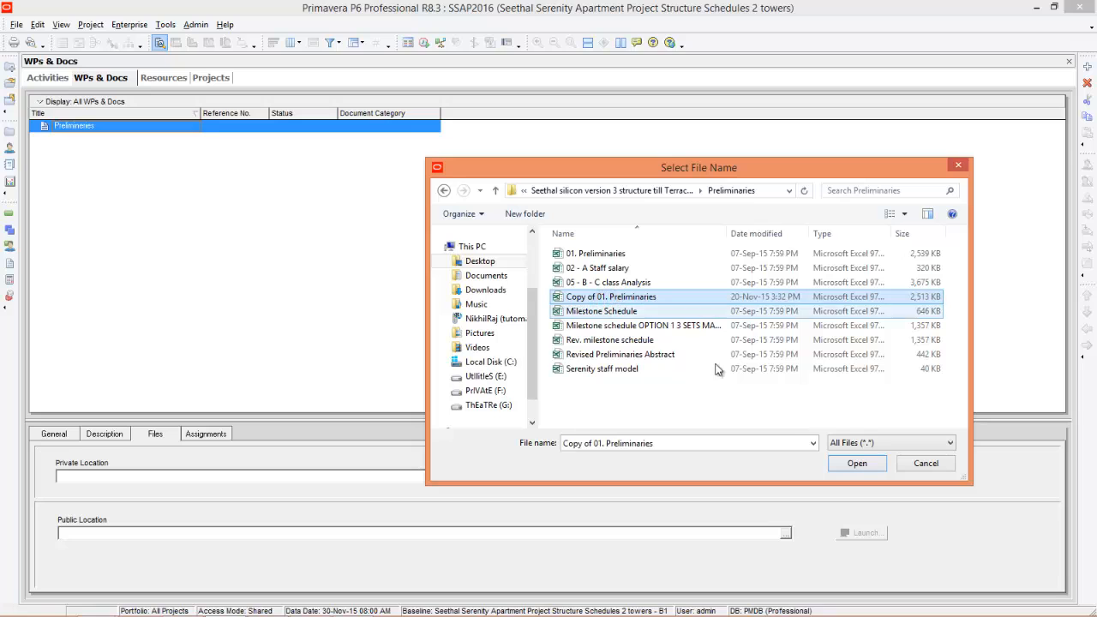
left_click(857, 463)
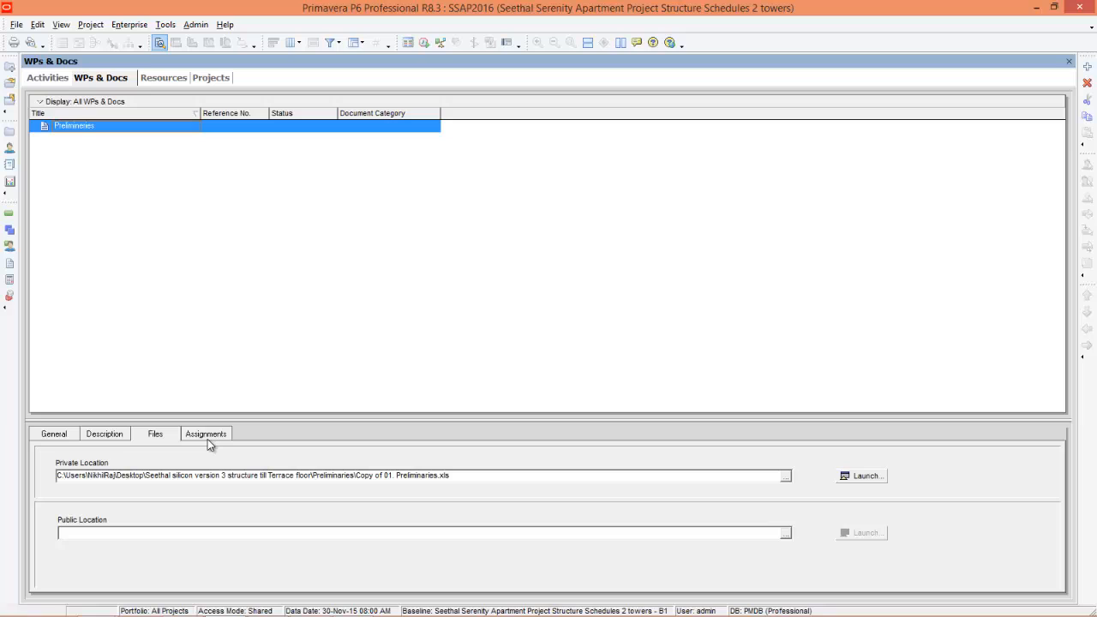
Step: Assign the Preliminaries document to WBS element SSAP2016.1 via its Assignments
left_click(205, 434)
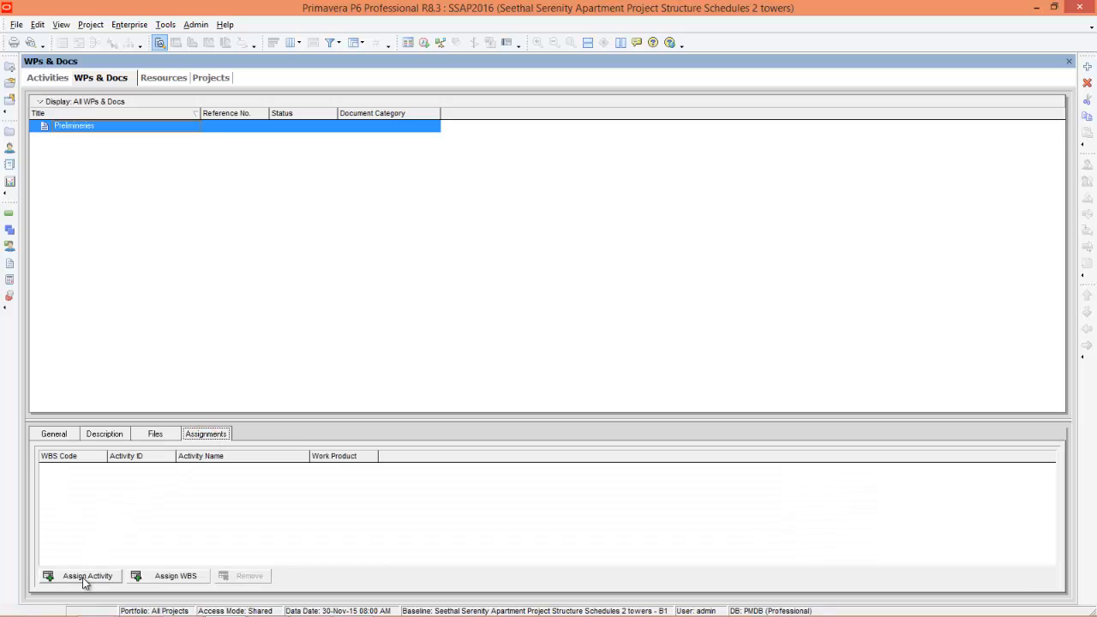
mouse_move(165, 579)
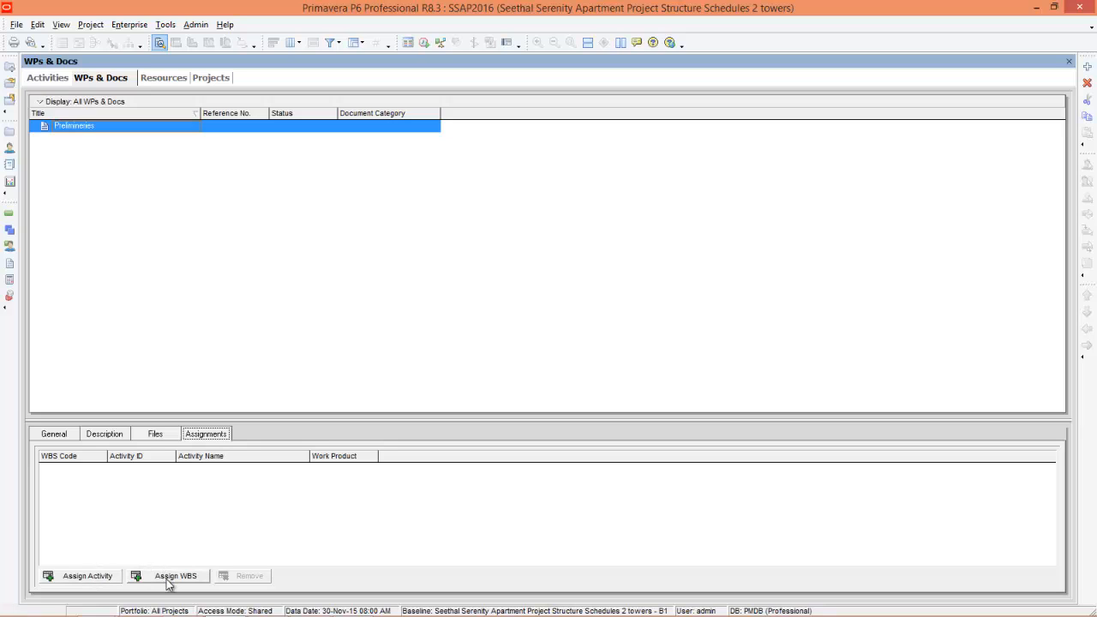
left_click(175, 575)
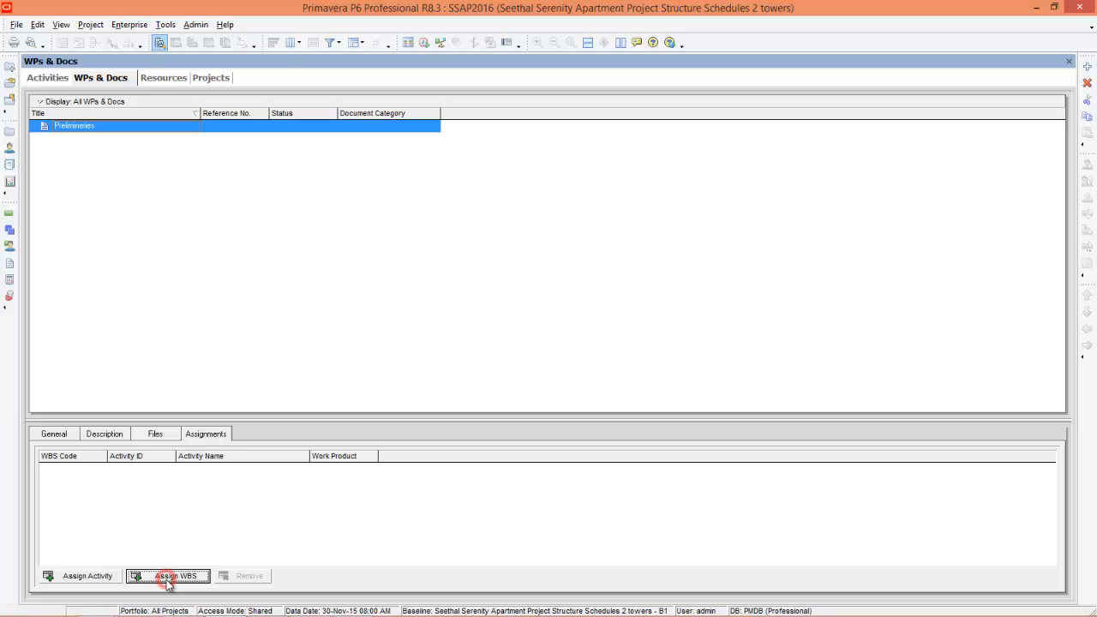
left_click(175, 576)
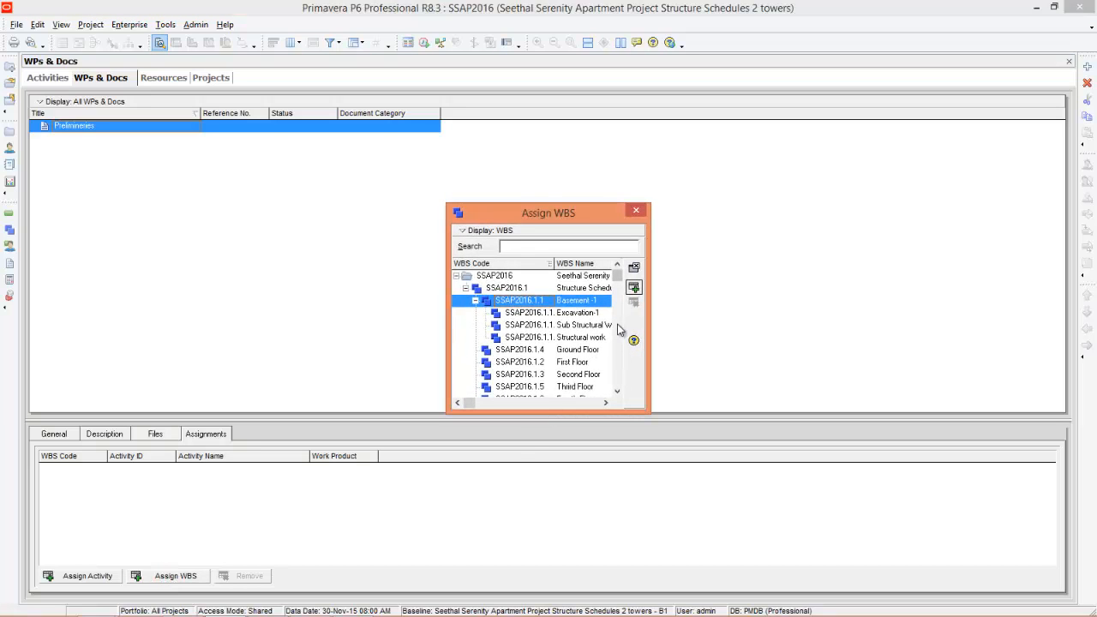
left_click(507, 287)
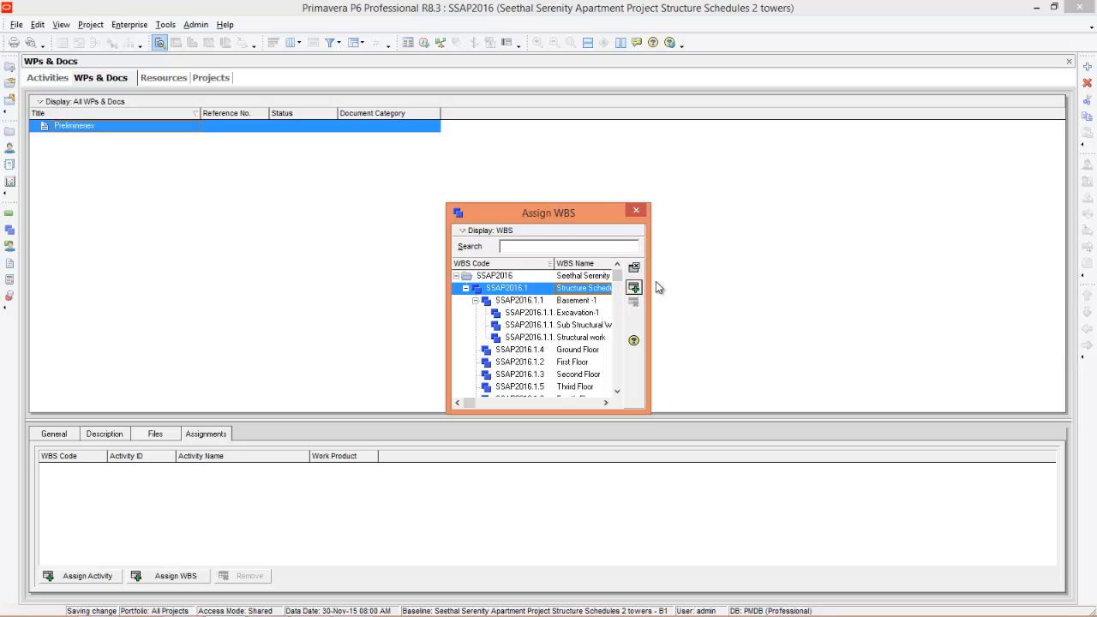
left_click(634, 287)
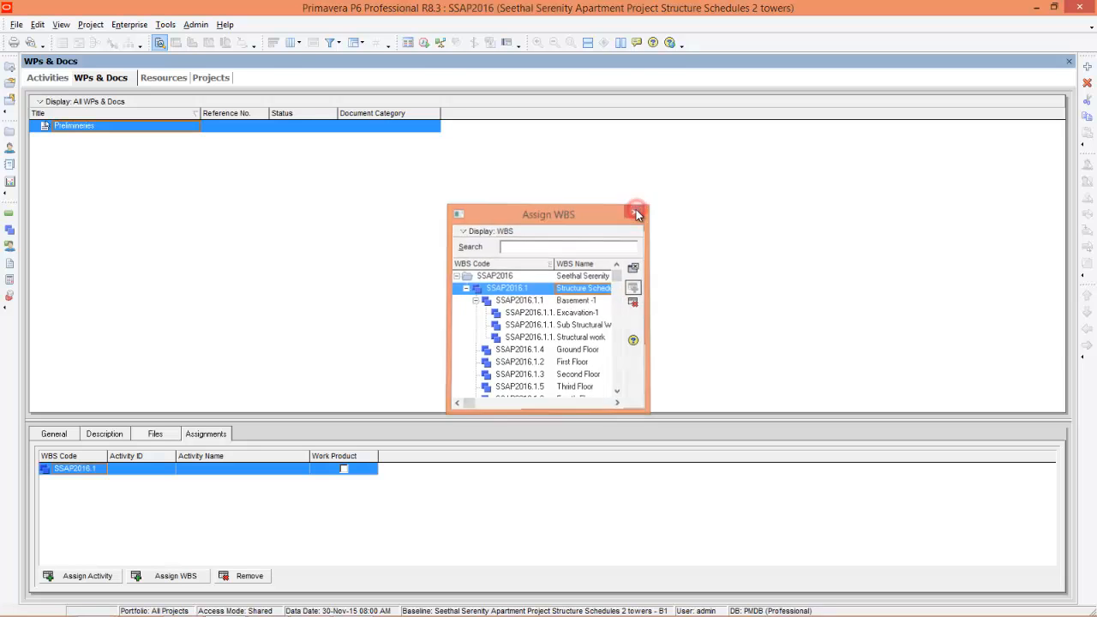
left_click(637, 214)
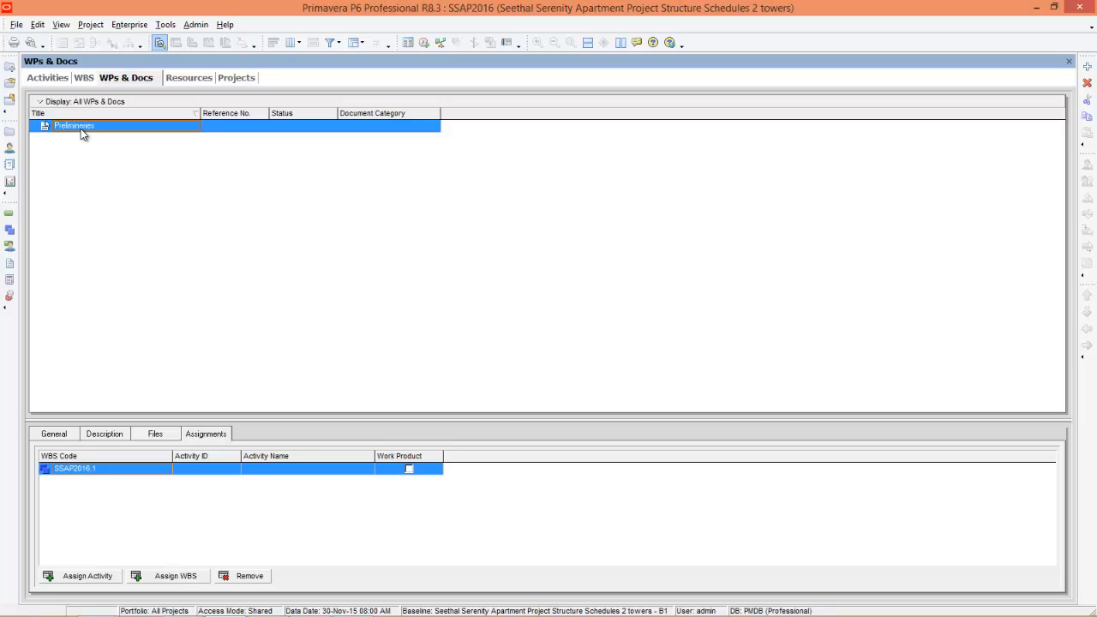
mouse_move(973, 333)
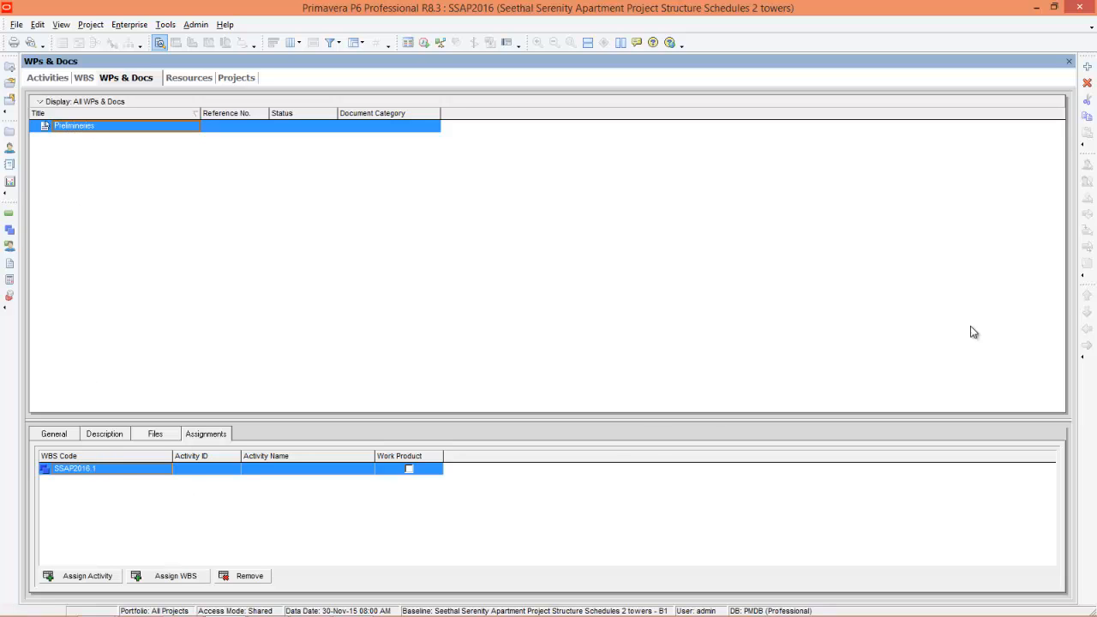
left_click(155, 434)
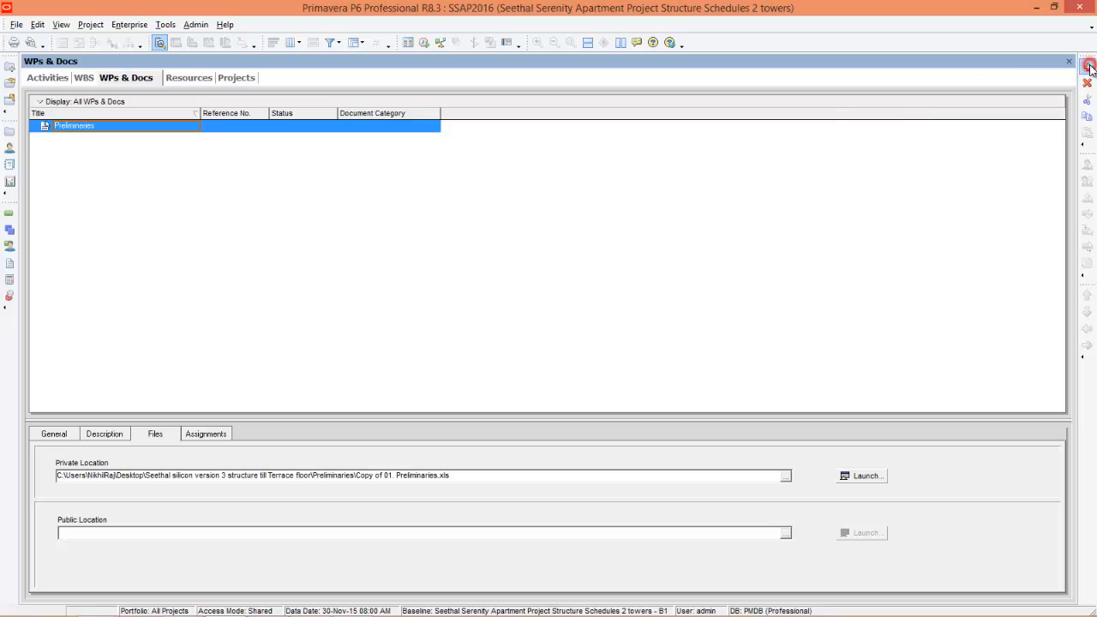
Step: Add a Milestone schedule document linked to the Milestone Schedule workbook as private location
left_click(1090, 66)
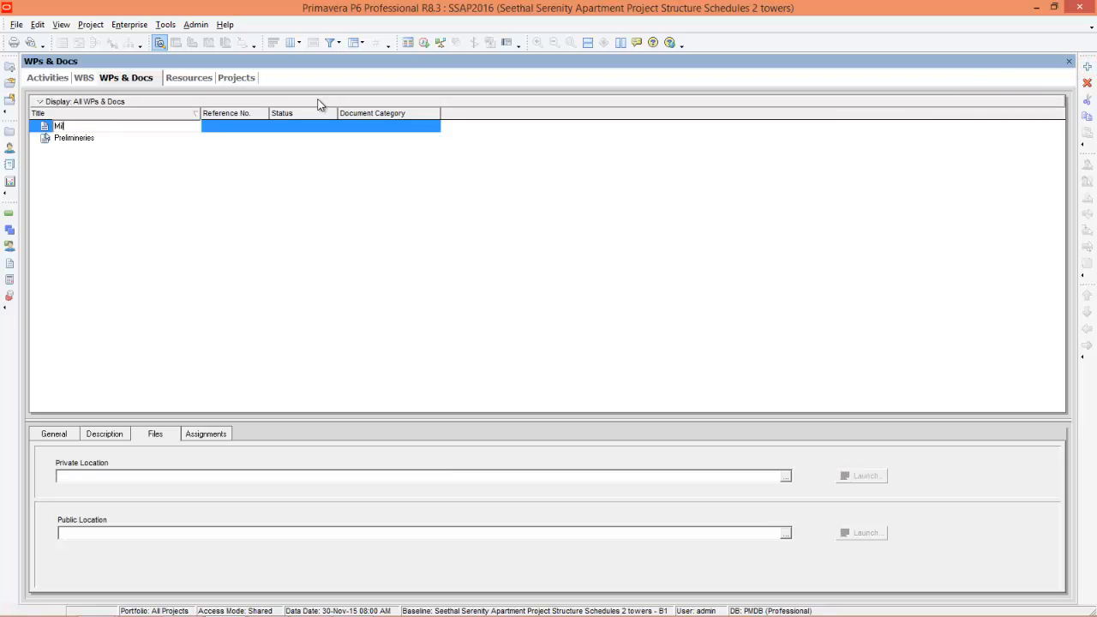
type("Milestone schedule")
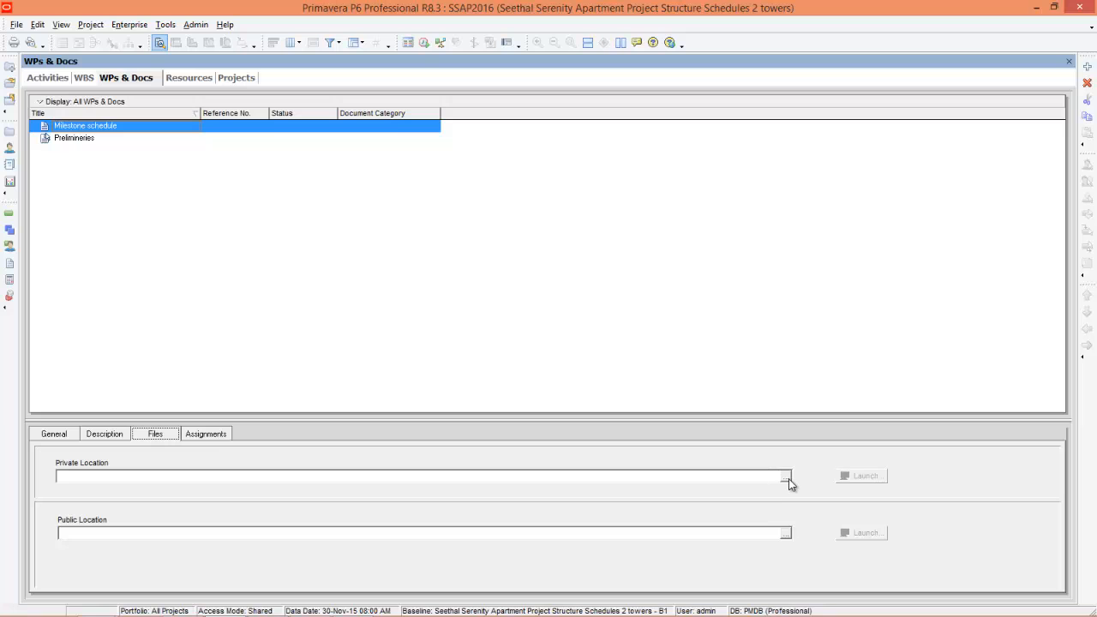
left_click(786, 477)
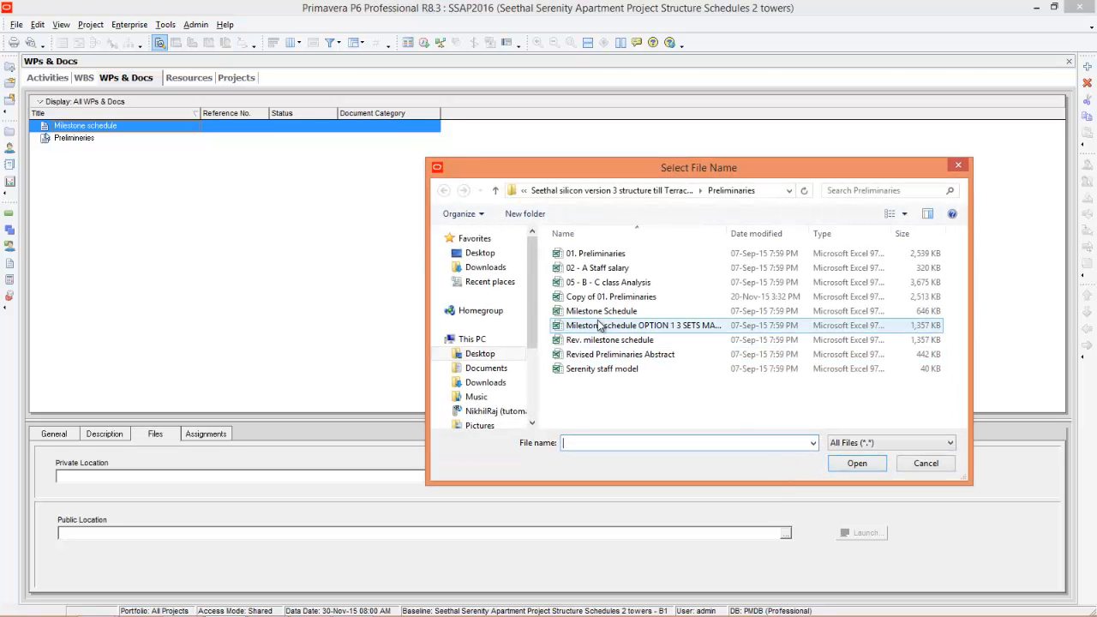
left_click(601, 310)
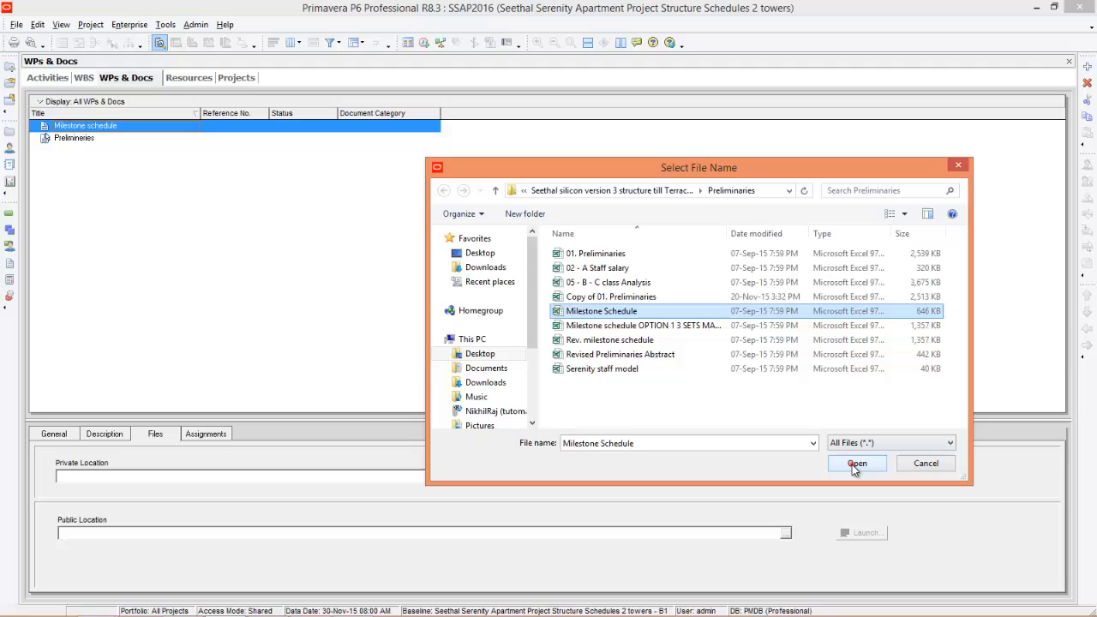
left_click(857, 463)
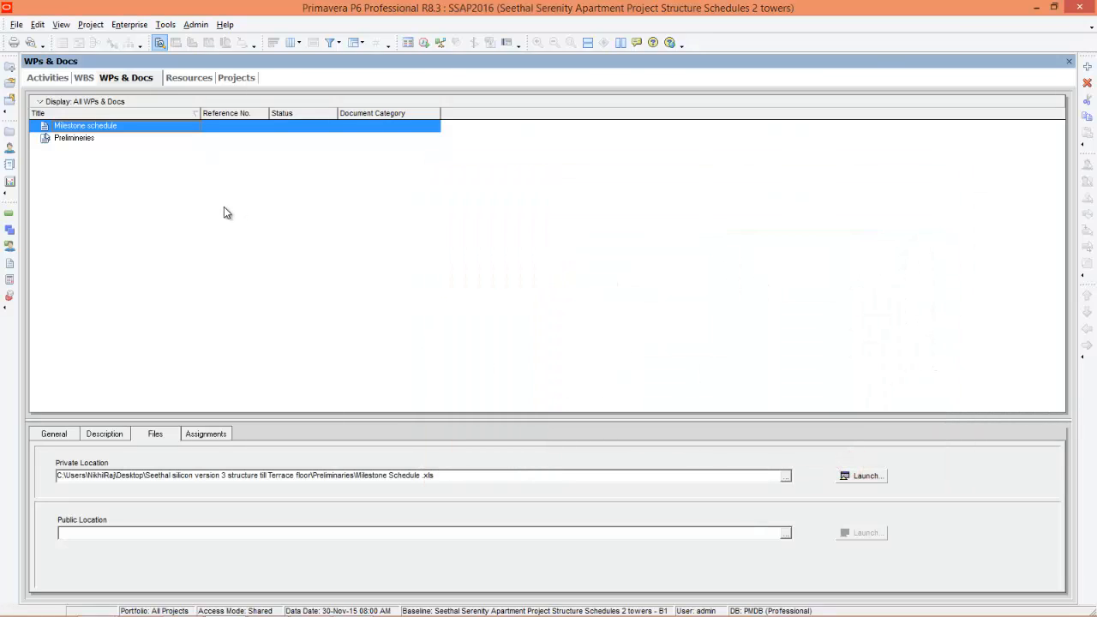
left_click(205, 434)
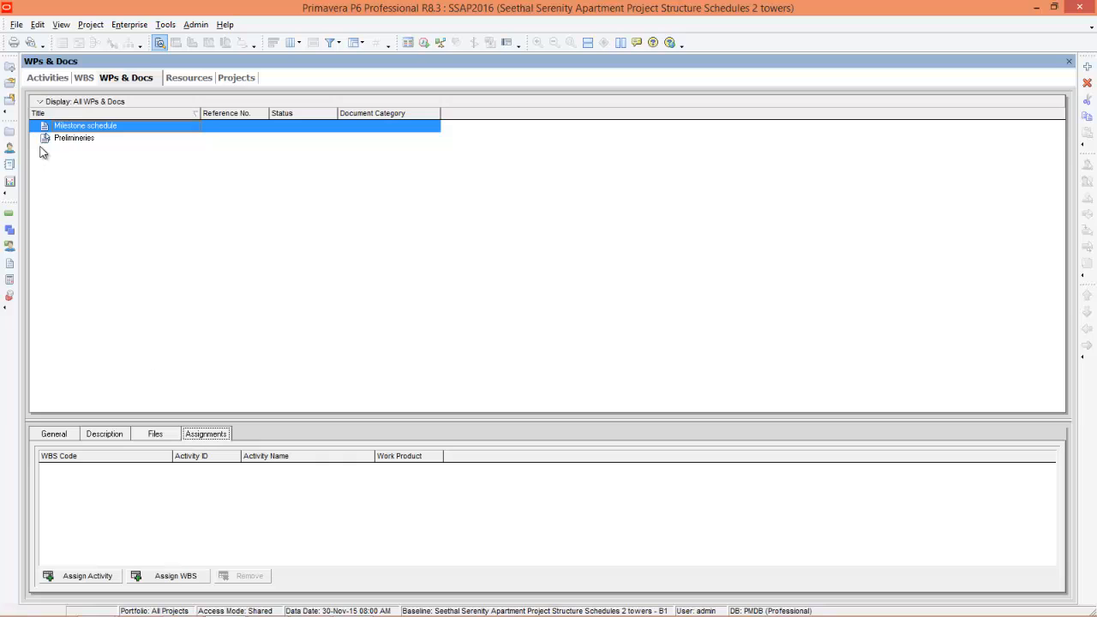
mouse_move(145, 494)
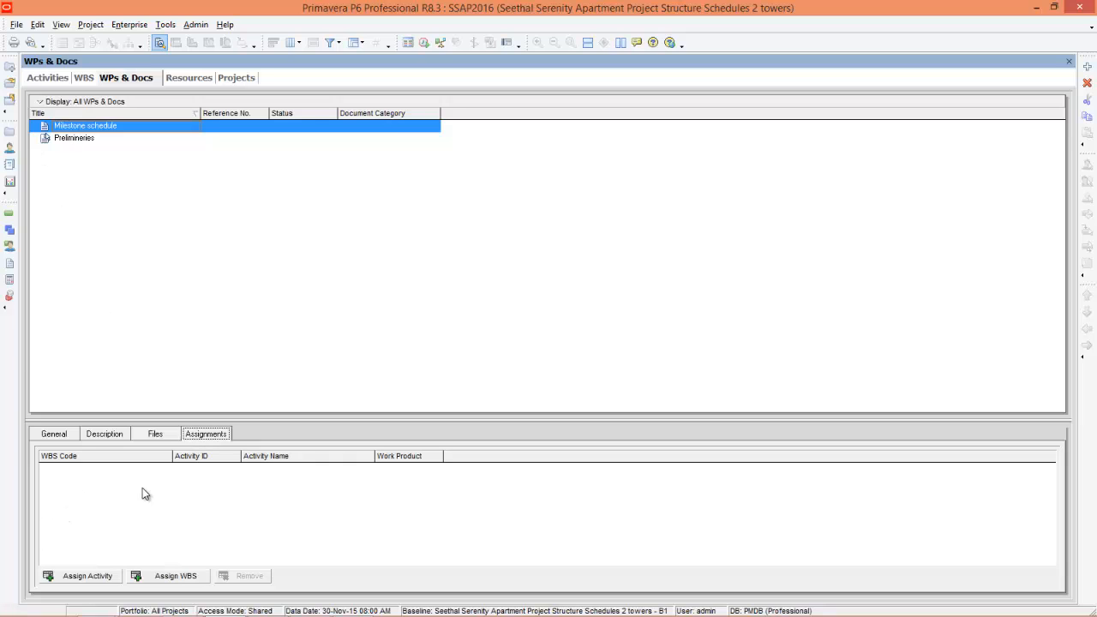
mouse_move(105, 171)
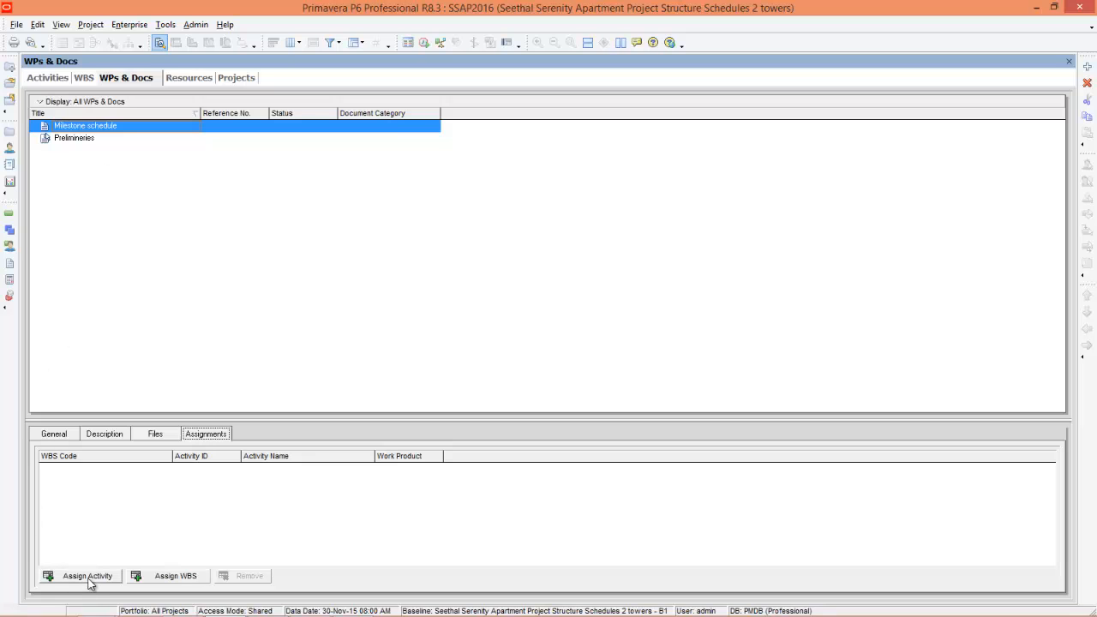
Step: Assign the Milestone schedule document to activity A1000 Setting Out
left_click(87, 575)
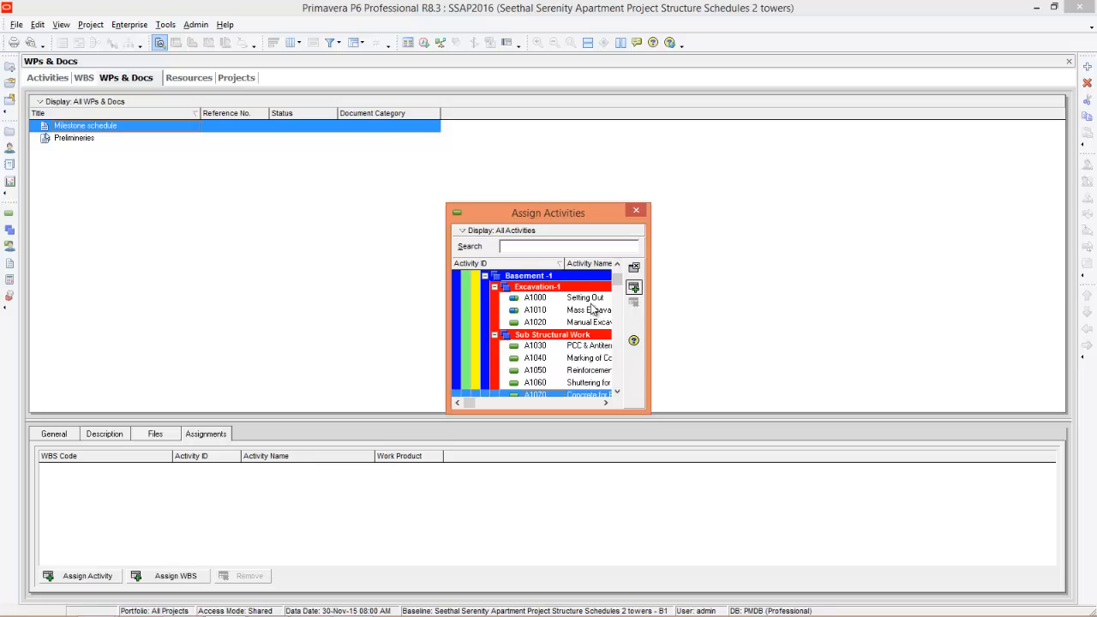
left_click(634, 287)
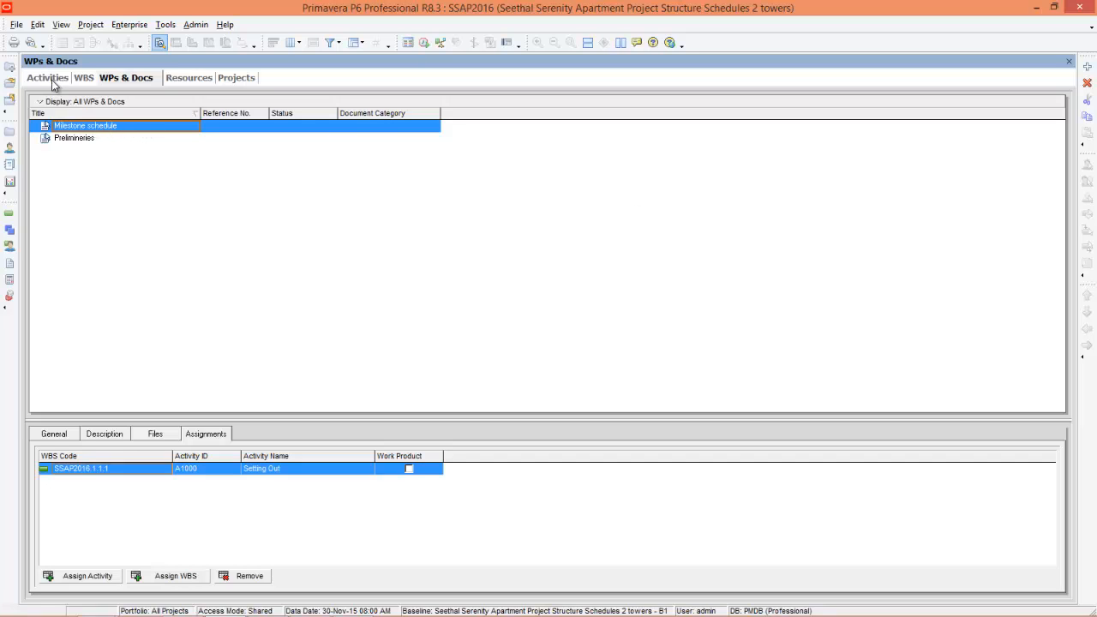
left_click(48, 77)
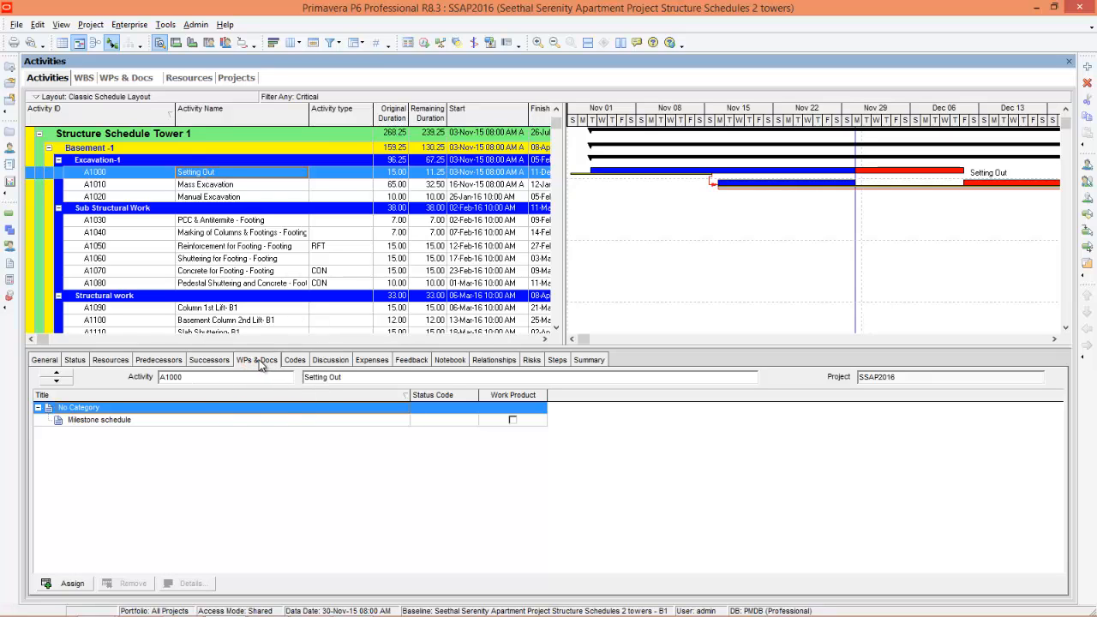
Step: From activity A1000's WPs & Docs, open the Milestone schedule document's details
left_click(99, 420)
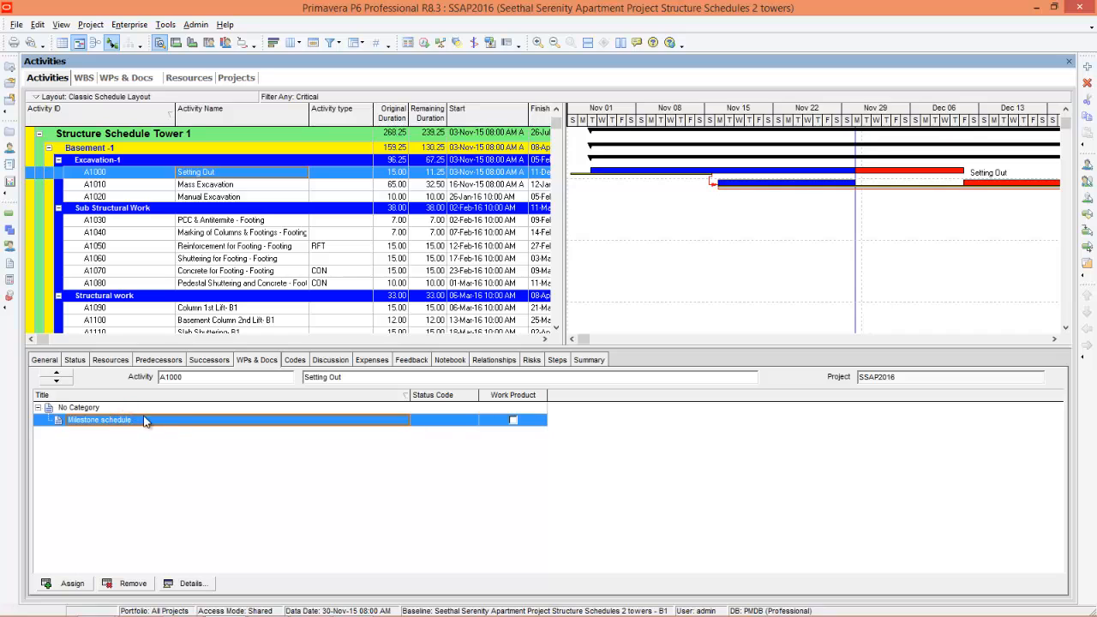
mouse_move(105, 420)
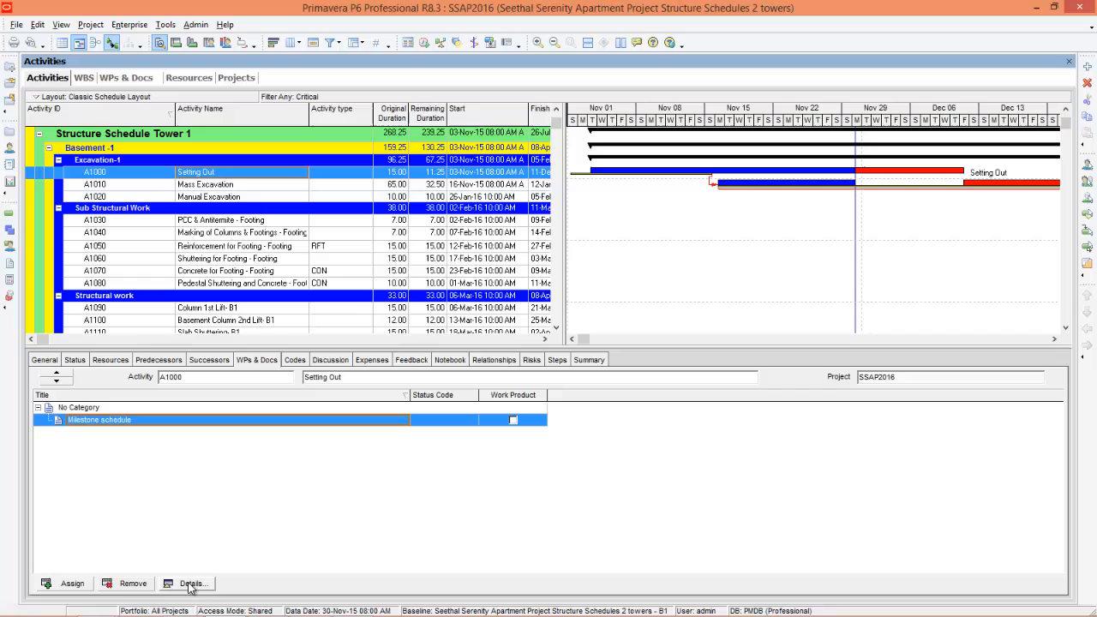
left_click(192, 583)
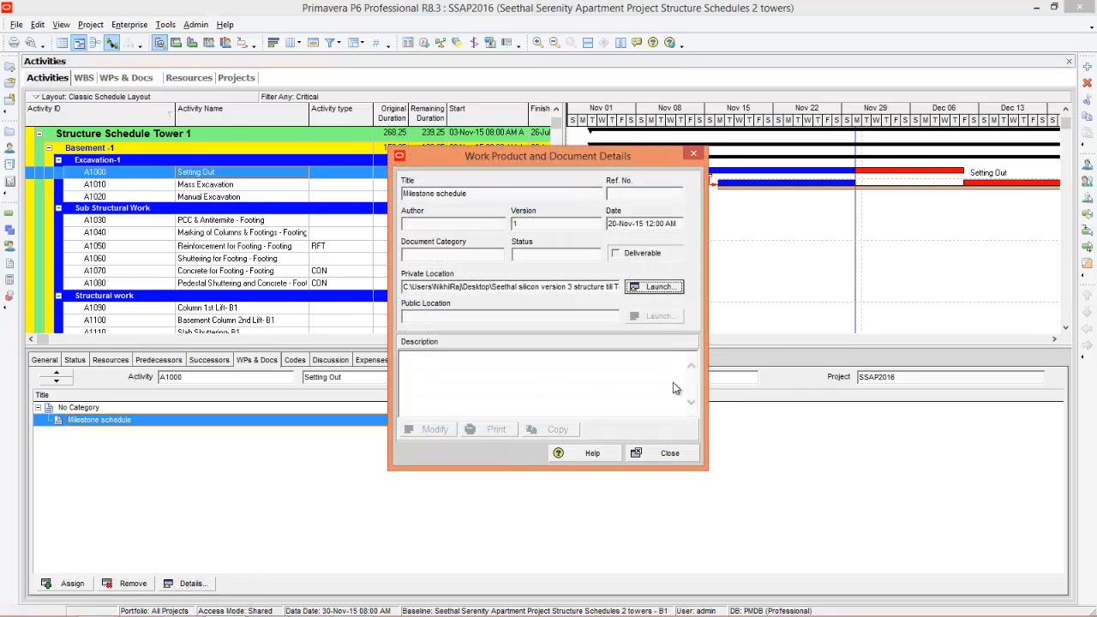
mouse_move(656, 286)
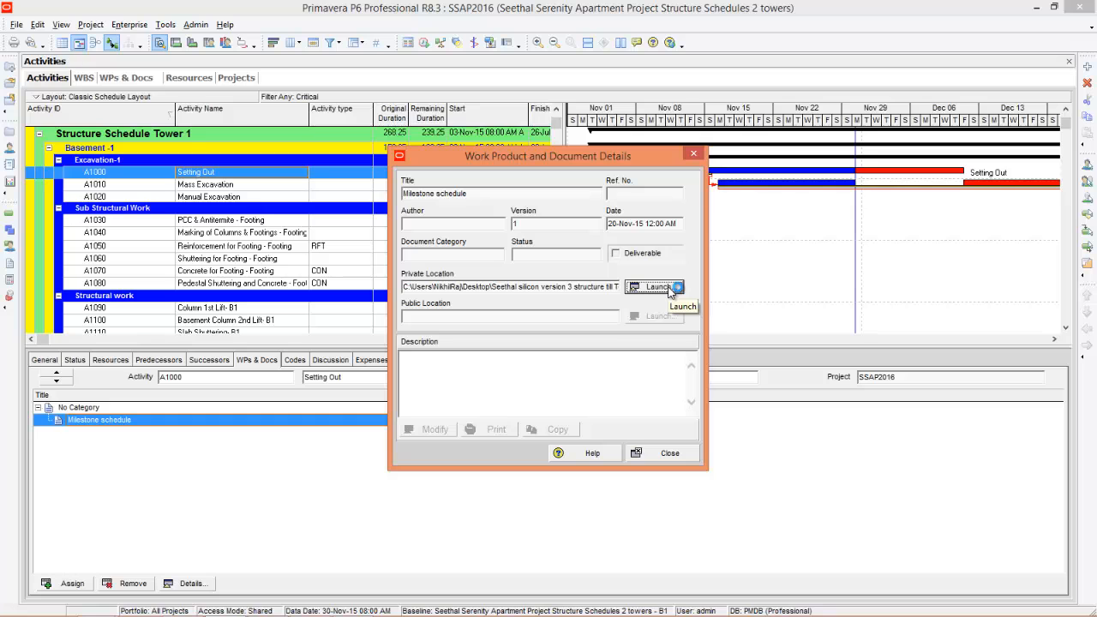
Step: Launch the linked Milestone Schedule workbook in Excel, then close it without saving
left_click(656, 287)
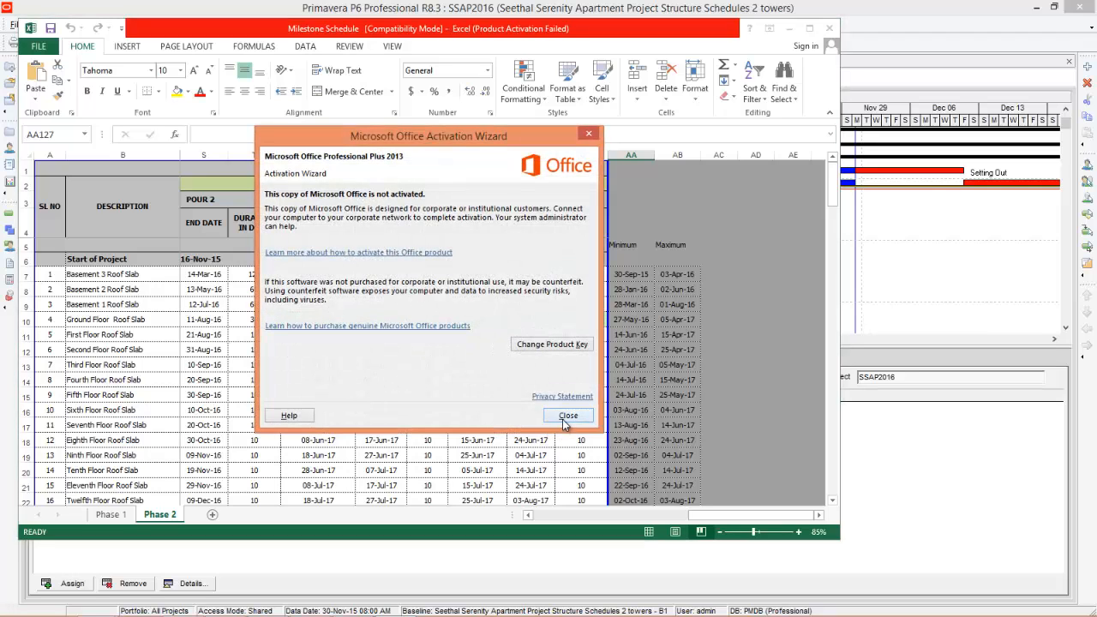
left_click(567, 416)
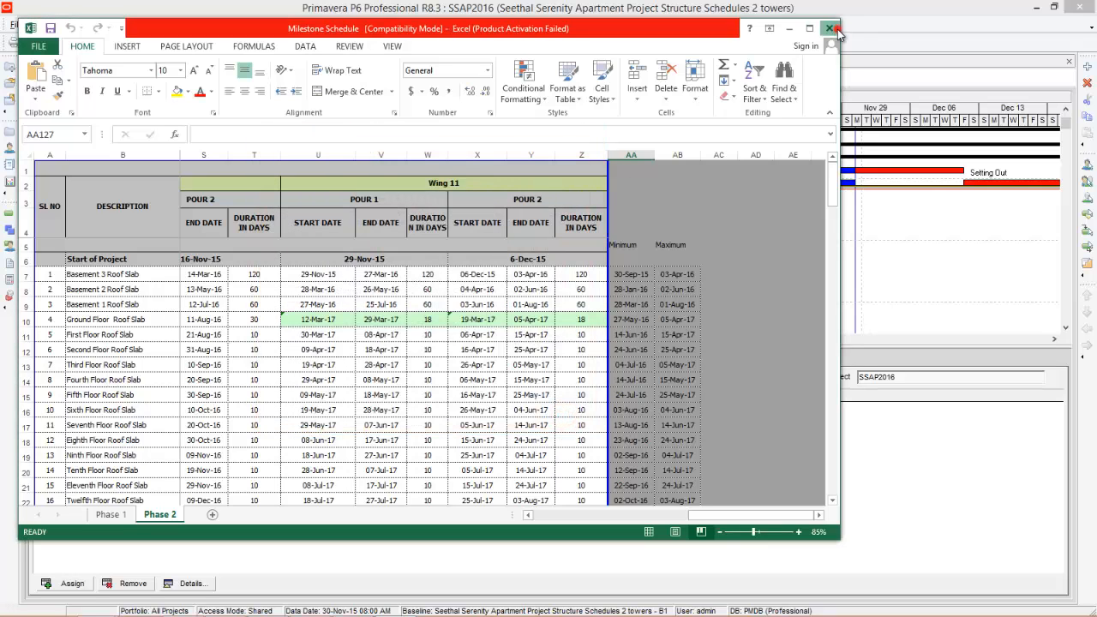
left_click(831, 29)
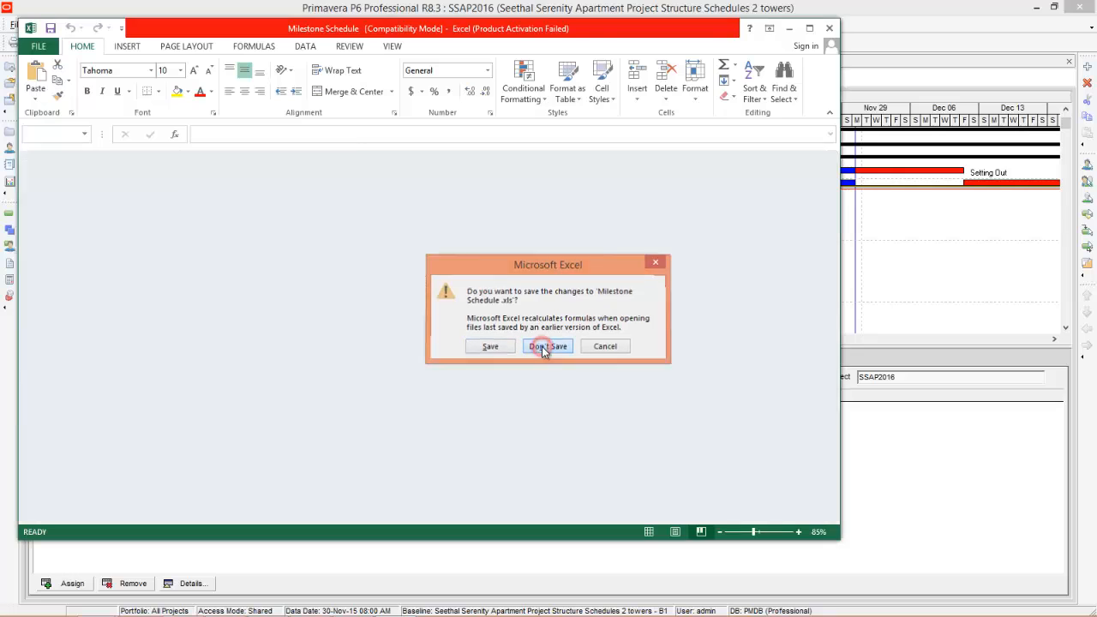
left_click(548, 345)
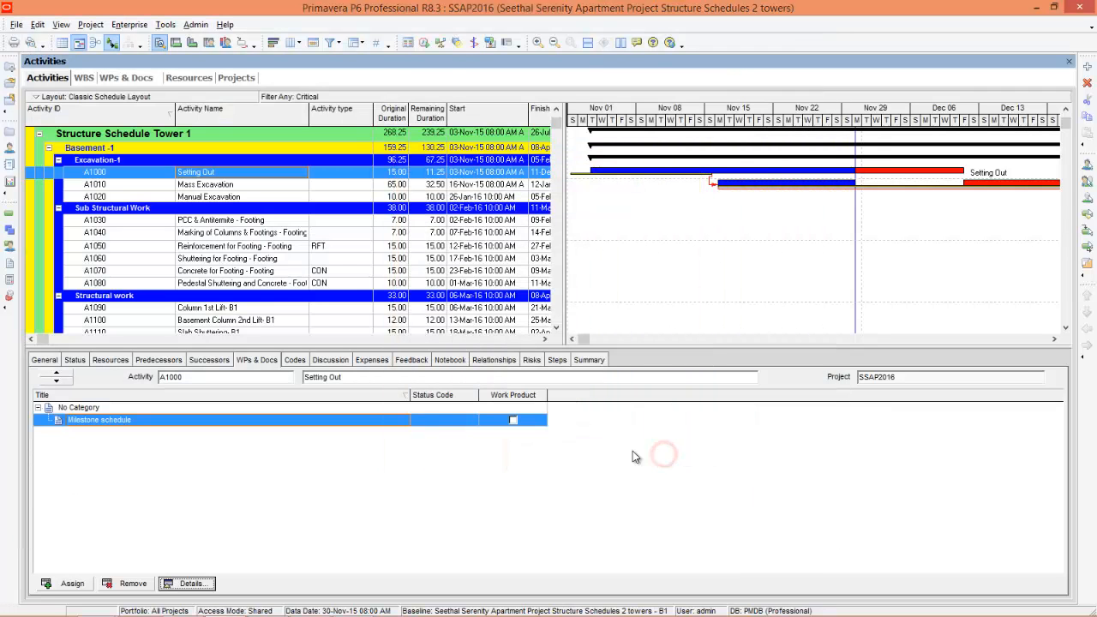
Step: In the WBS table, select Structure Schedule Tower 1 and open its Preliminaries document's details
left_click(84, 78)
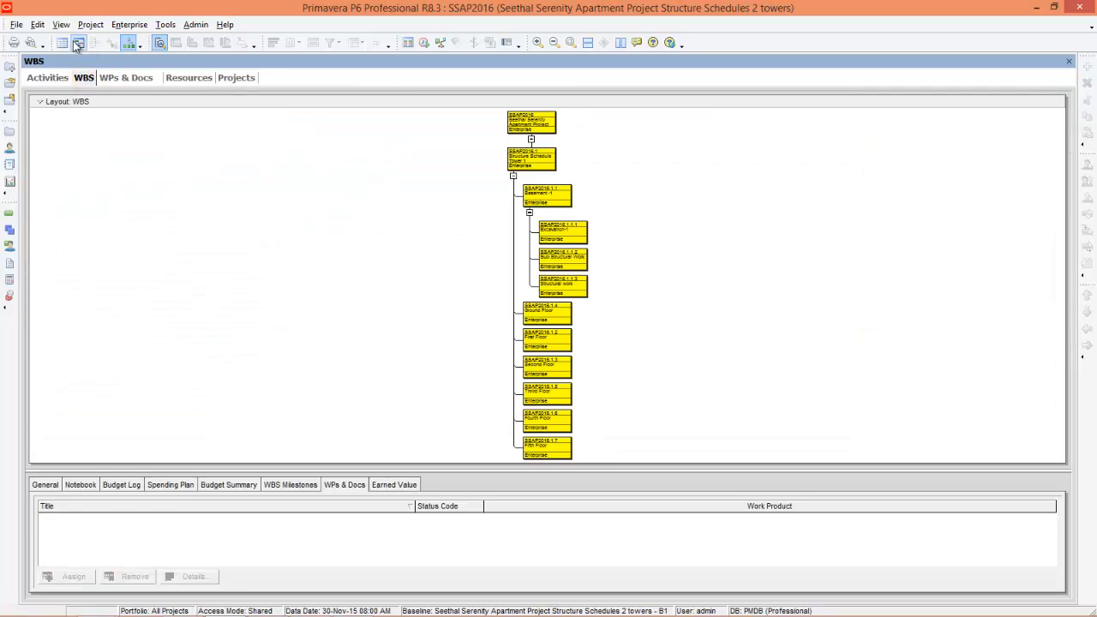
mouse_move(78, 42)
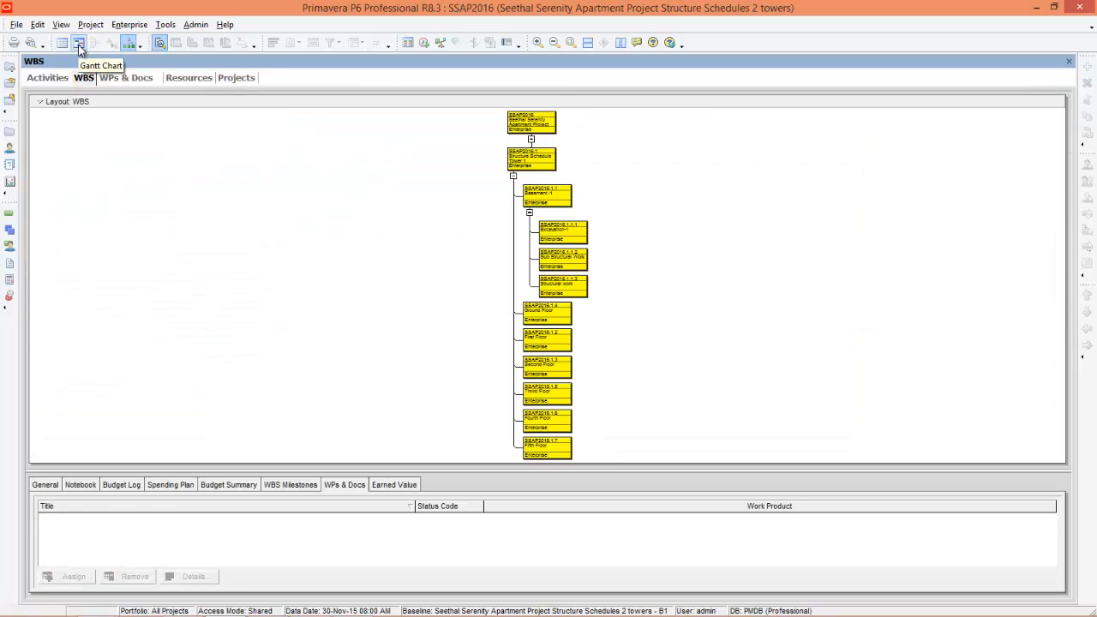
left_click(62, 43)
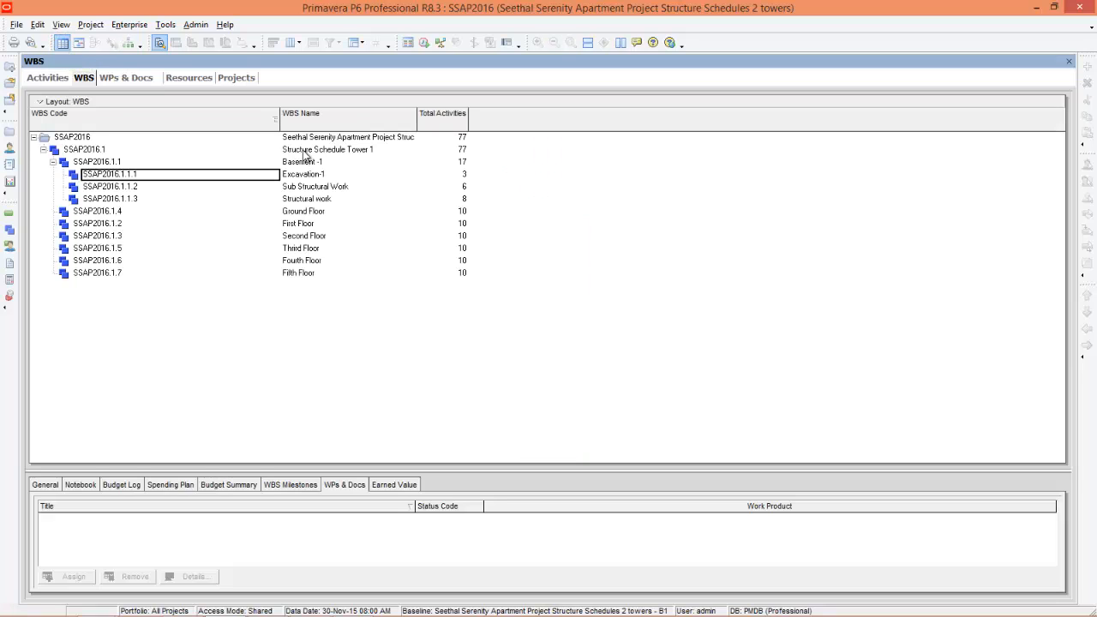
mouse_move(304, 149)
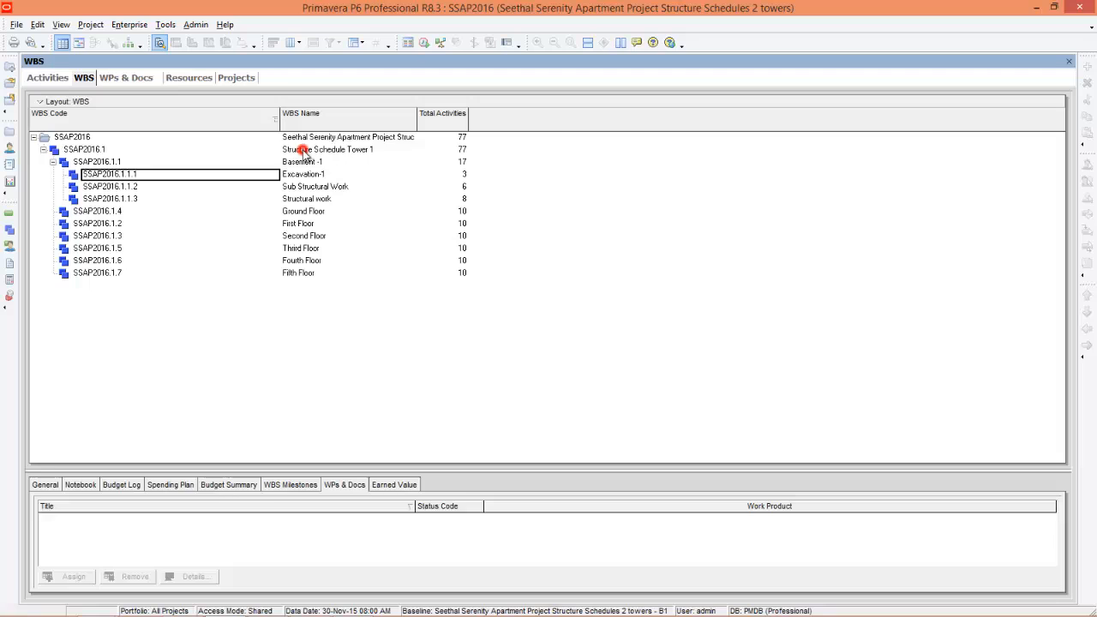
left_click(97, 149)
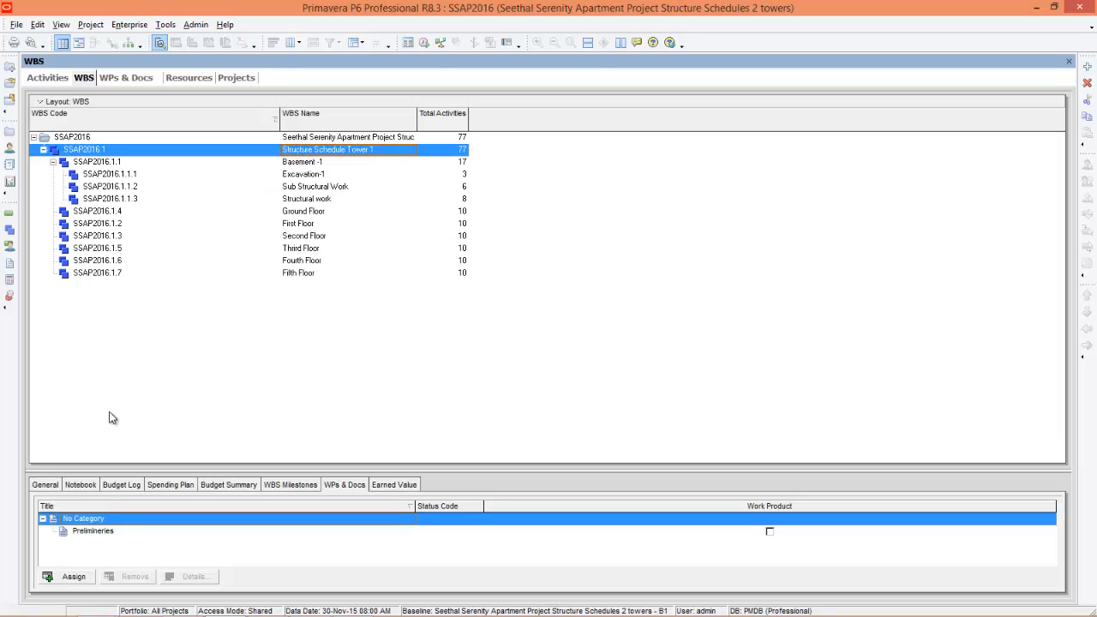
left_click(92, 530)
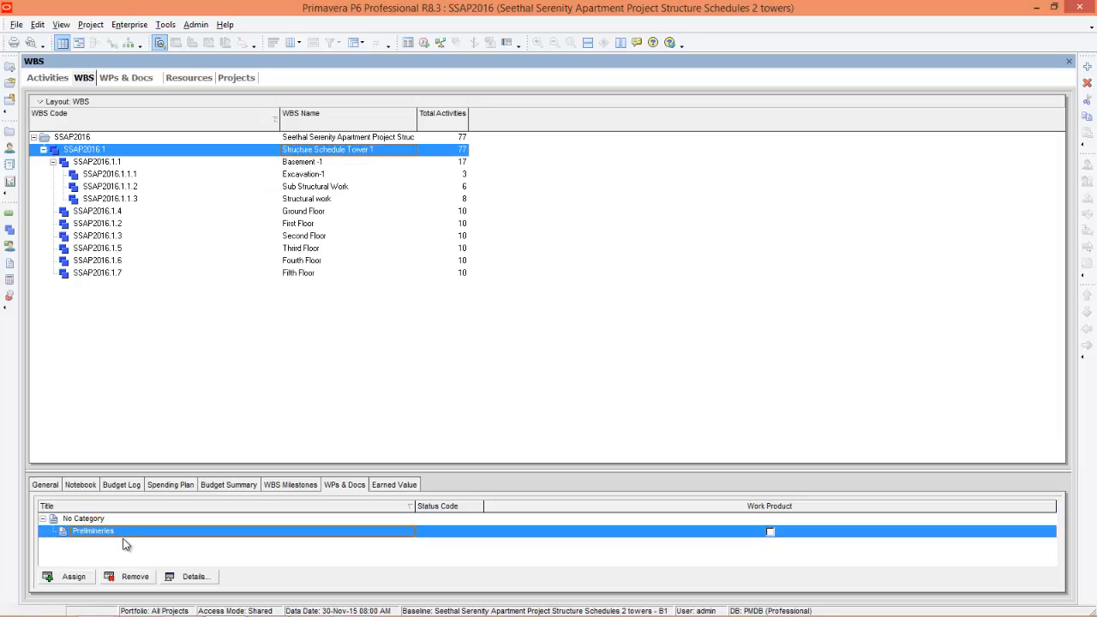
left_click(190, 577)
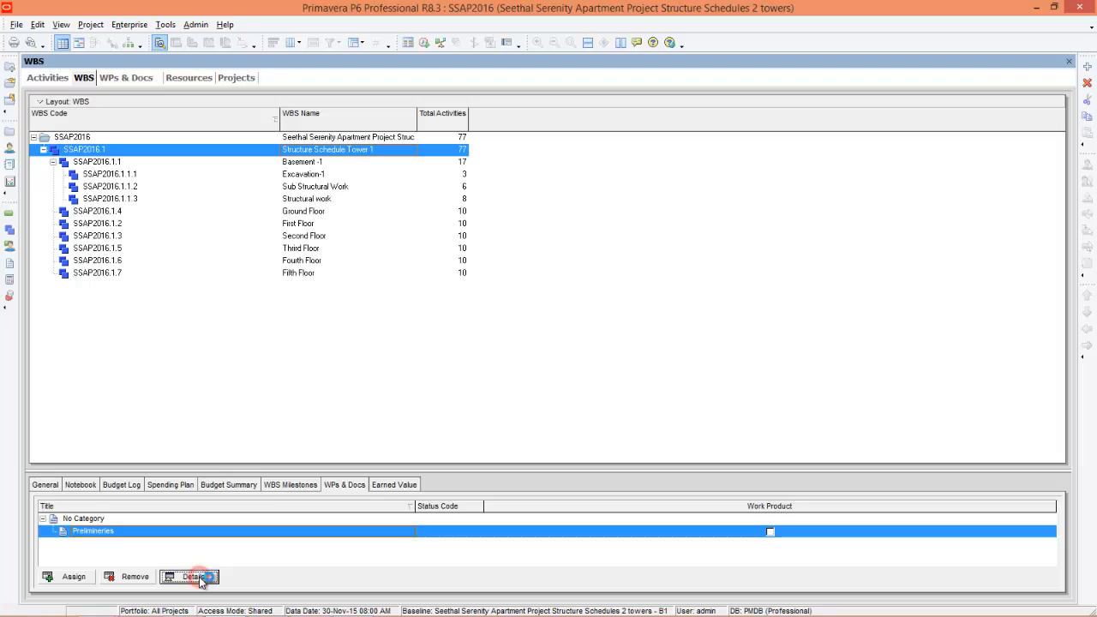
left_click(189, 576)
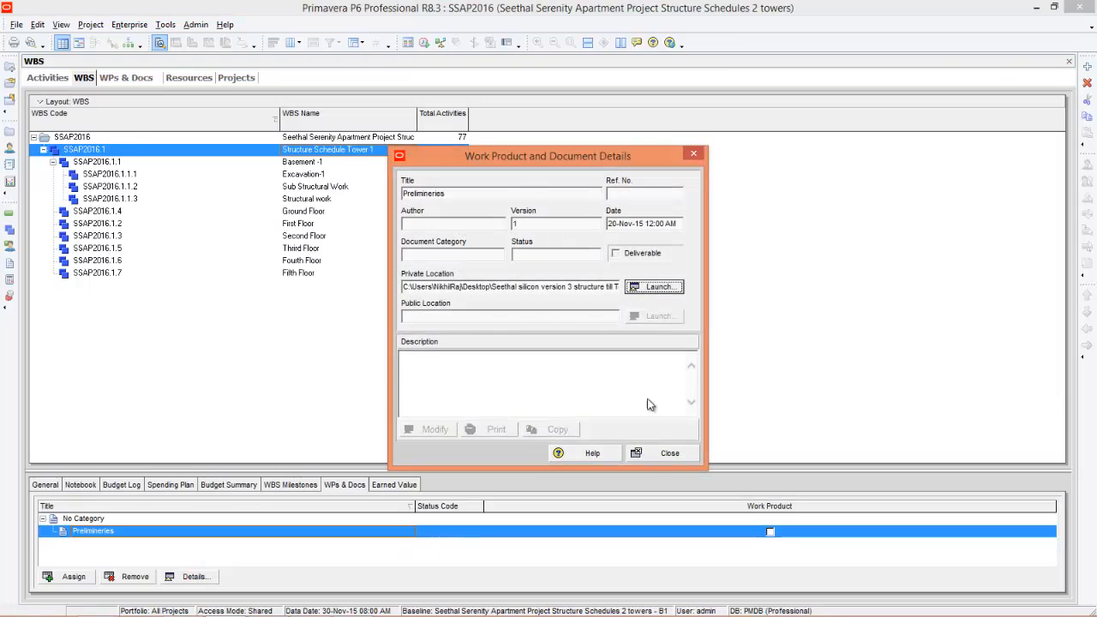
Step: Customize the WBS detail tabs into alphabetical order, then return to the Activities view
left_click(670, 452)
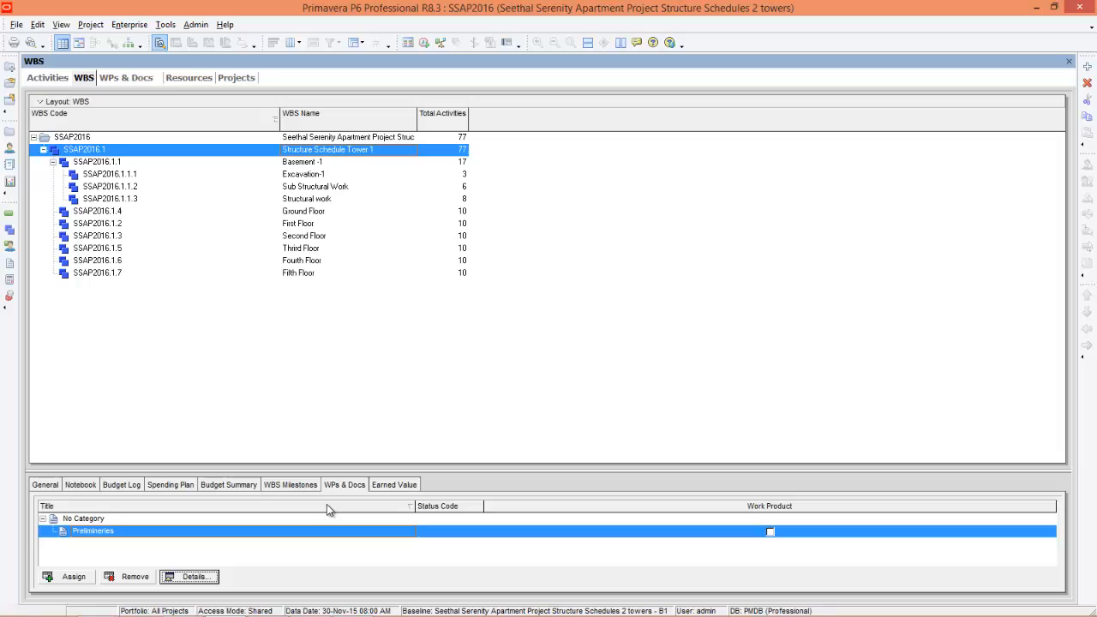
mouse_move(339, 492)
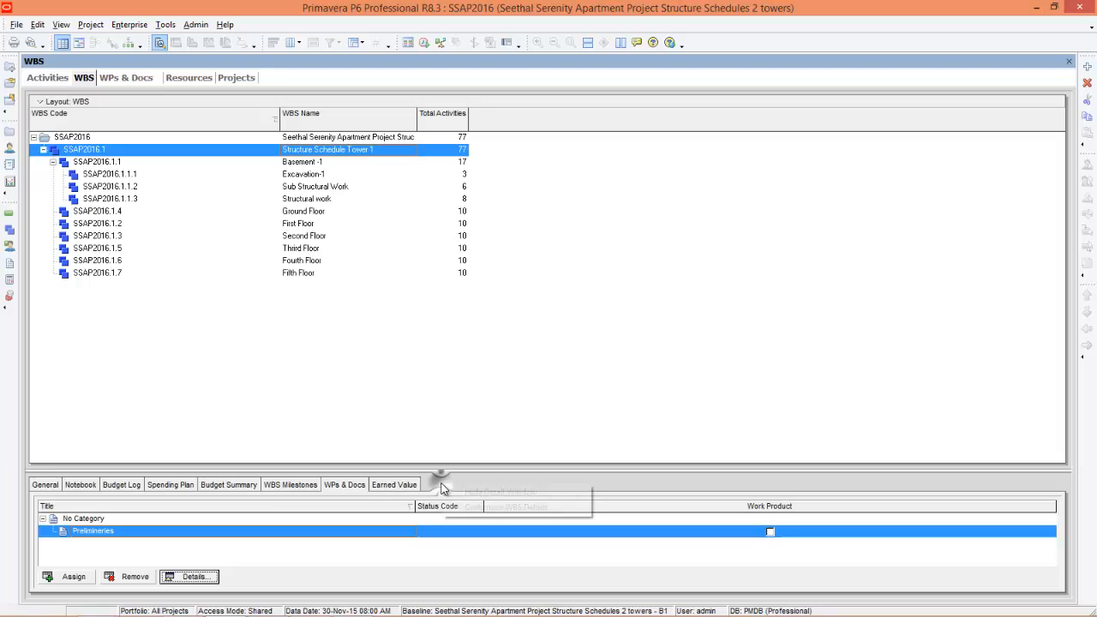
left_click(493, 507)
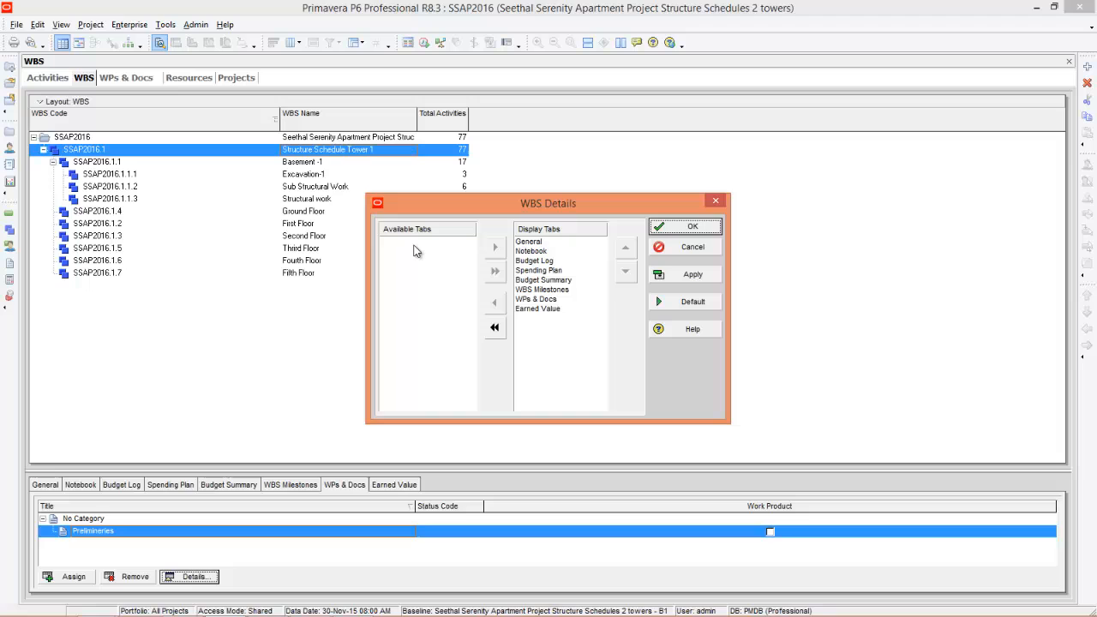
mouse_move(547, 261)
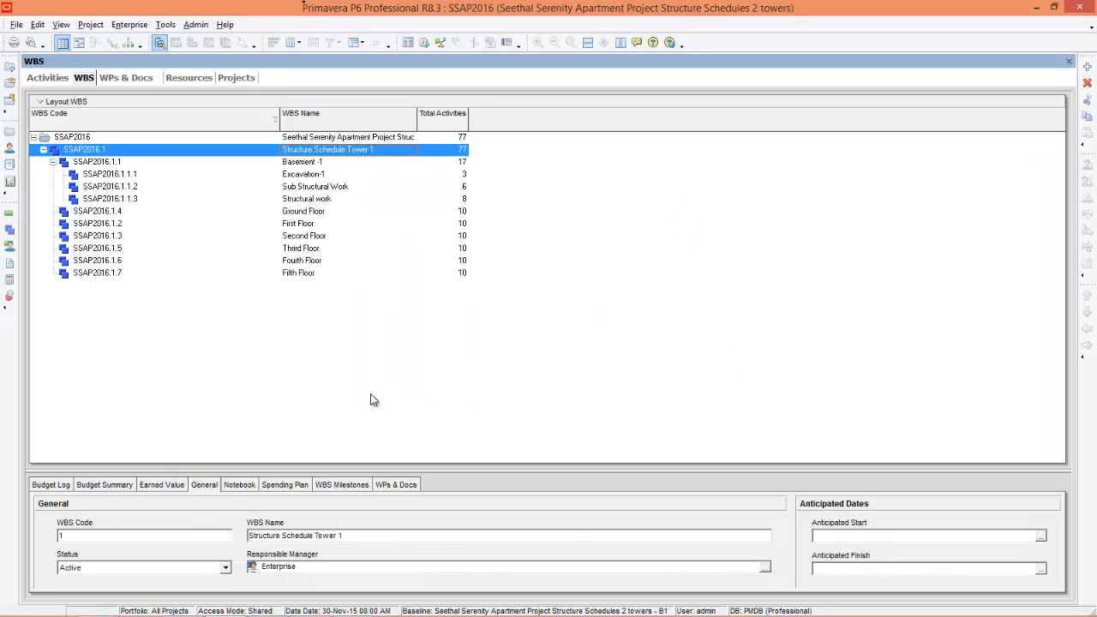
mouse_move(416, 484)
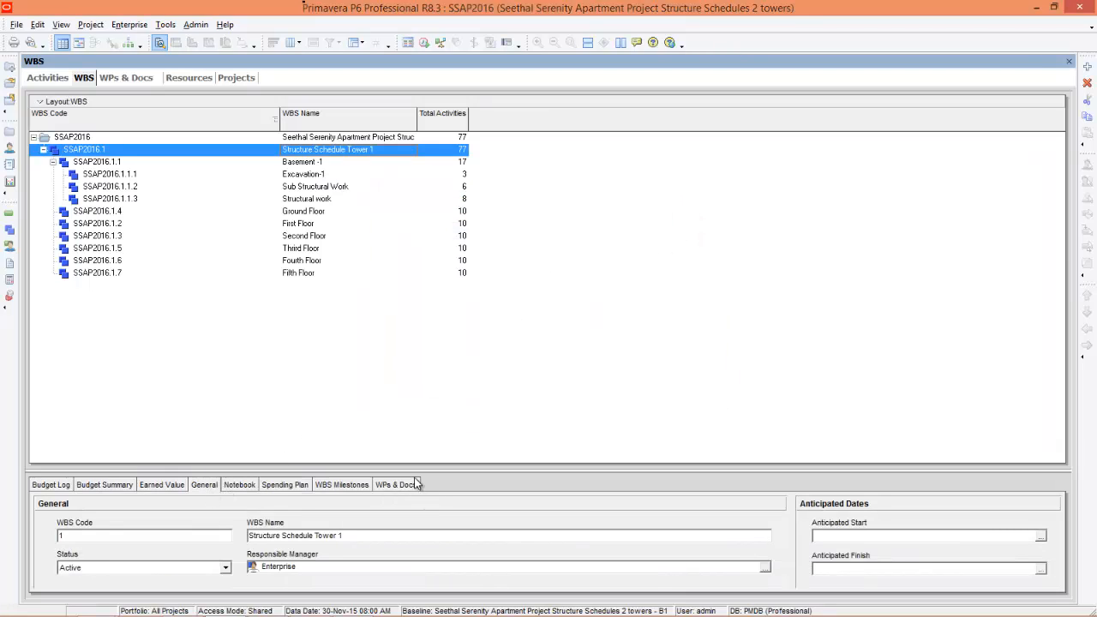
left_click(47, 78)
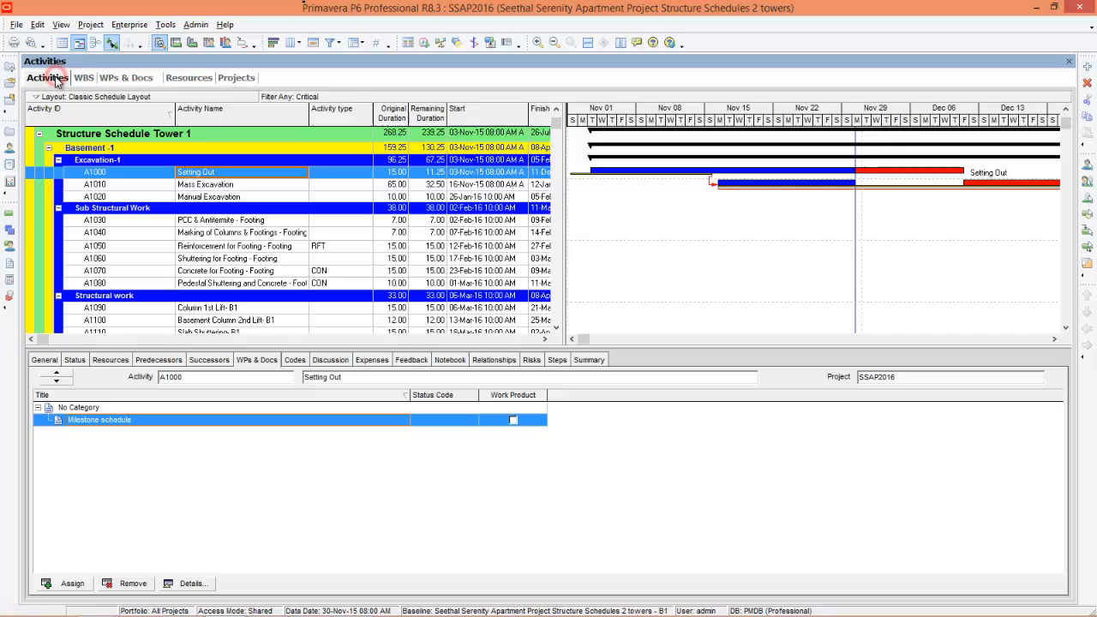